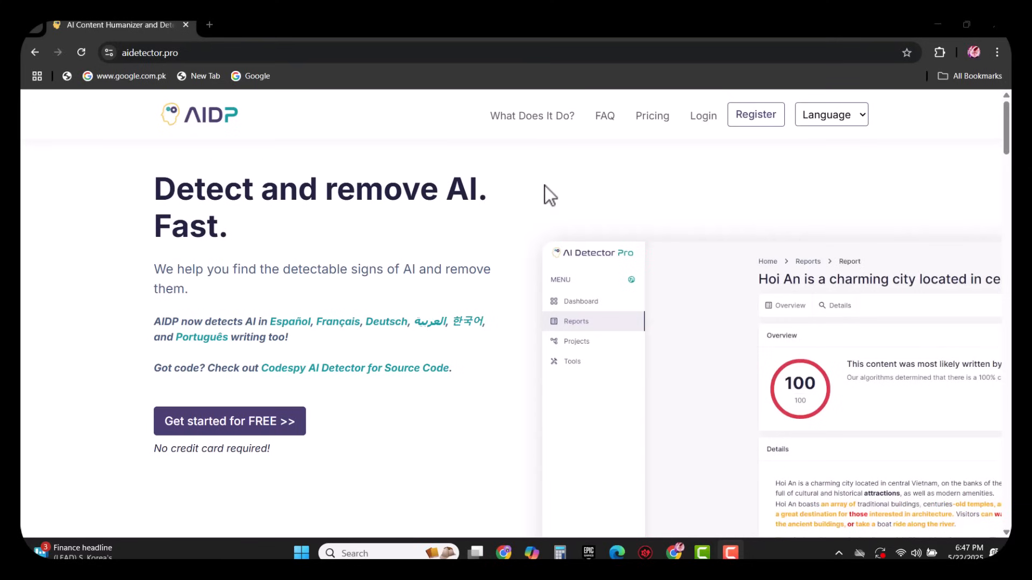
# Scroll through the AI Detector Pro homepage to look over the site.
pyautogui.scroll(-3)
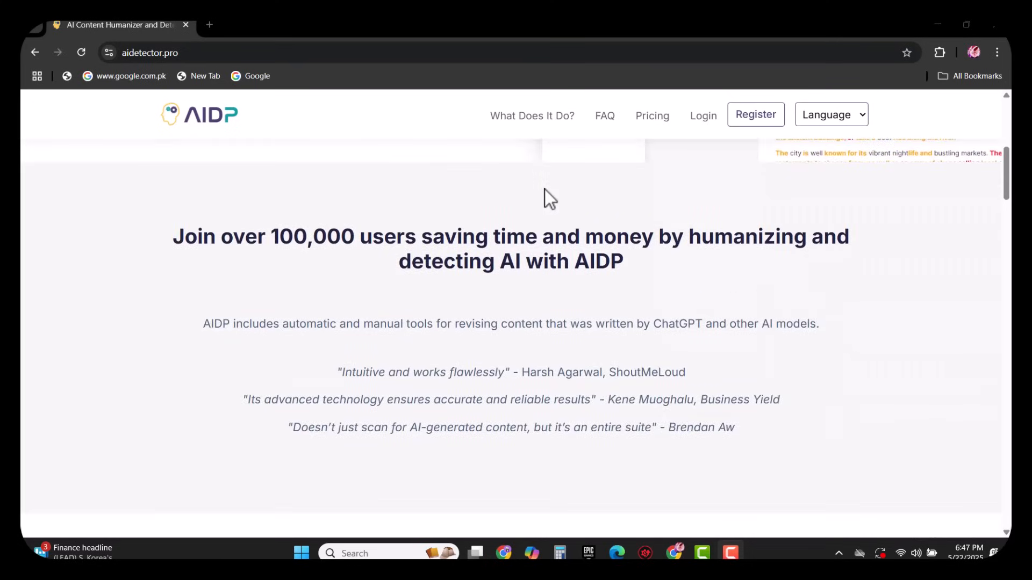
pyautogui.scroll(-3)
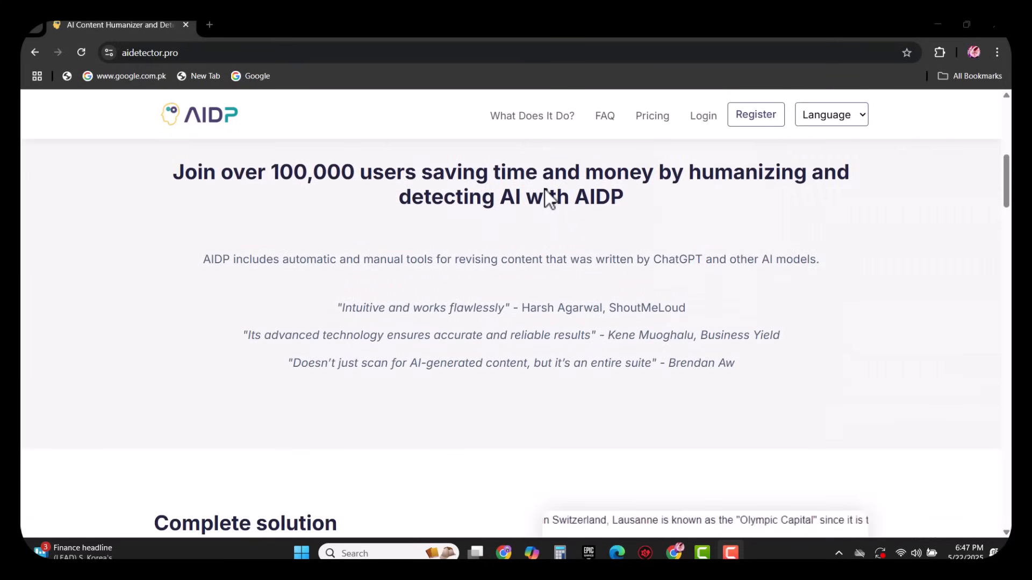
pyautogui.scroll(-3)
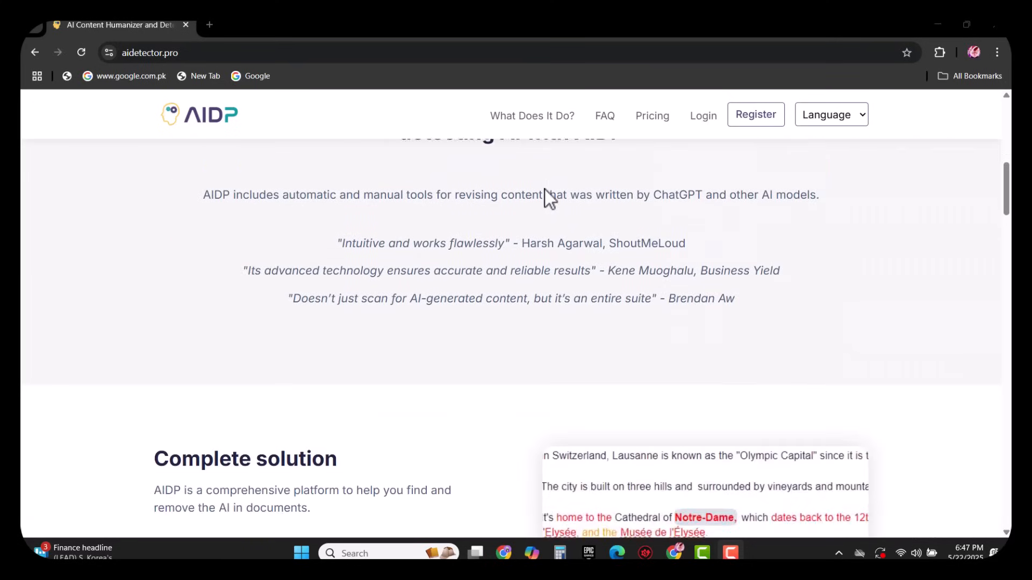
pyautogui.scroll(-3)
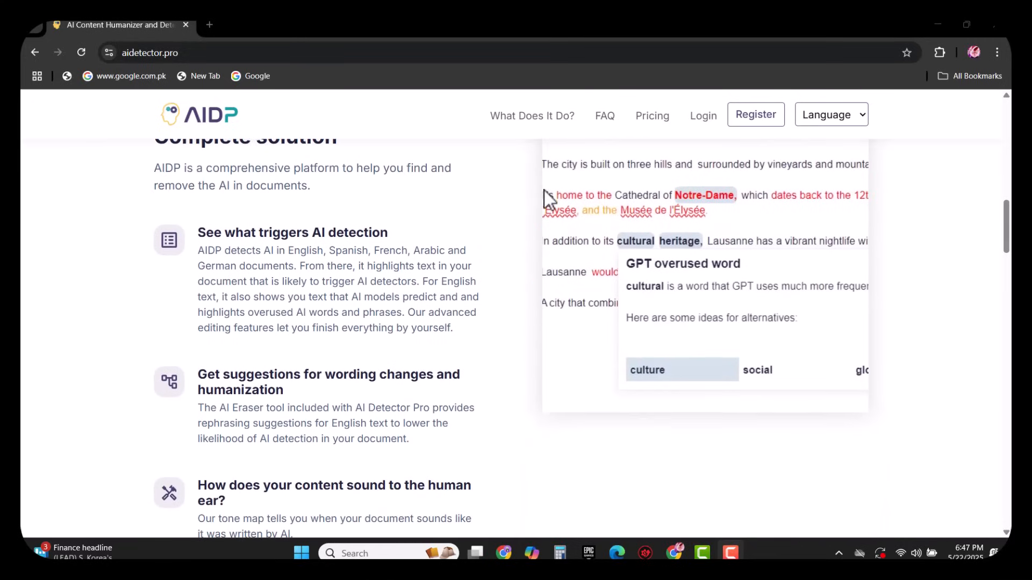
pyautogui.scroll(3)
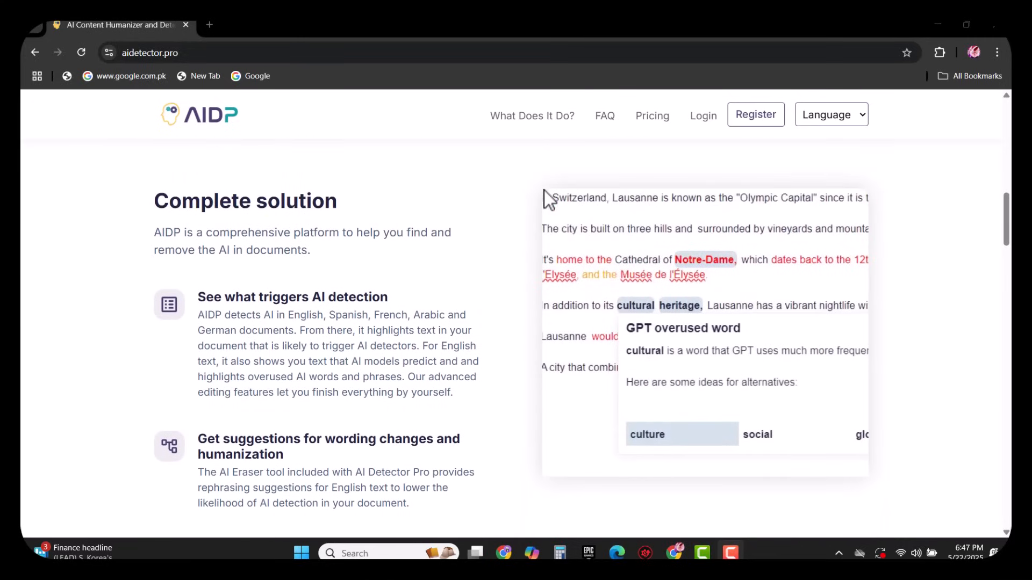
pyautogui.scroll(-3)
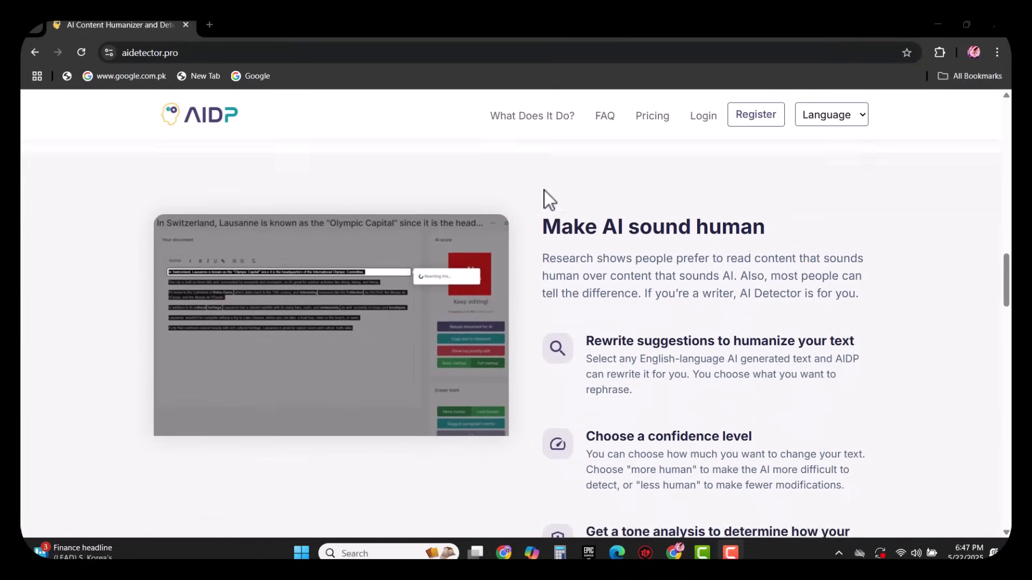
pyautogui.scroll(-3)
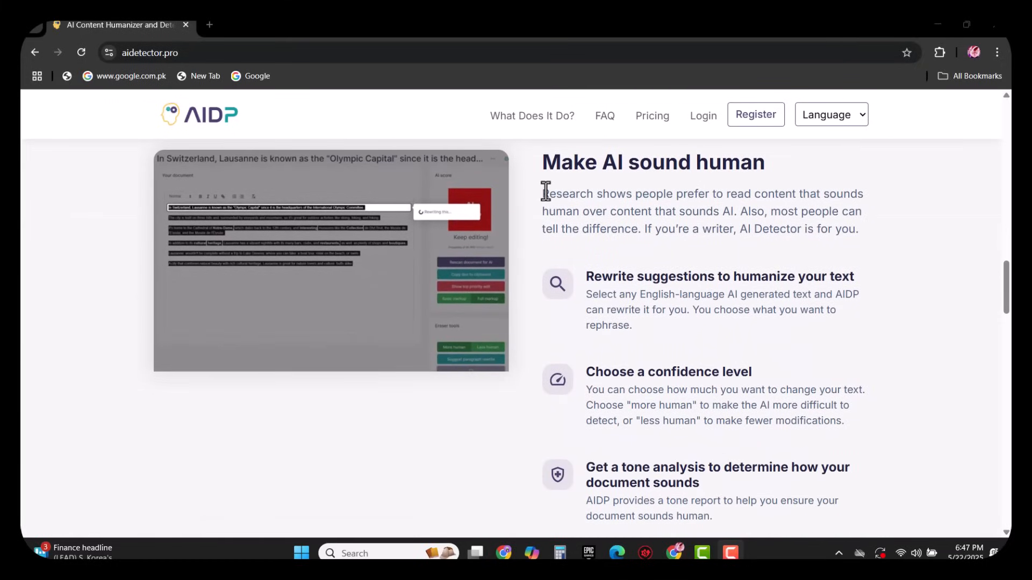
pyautogui.moveTo(543, 200)
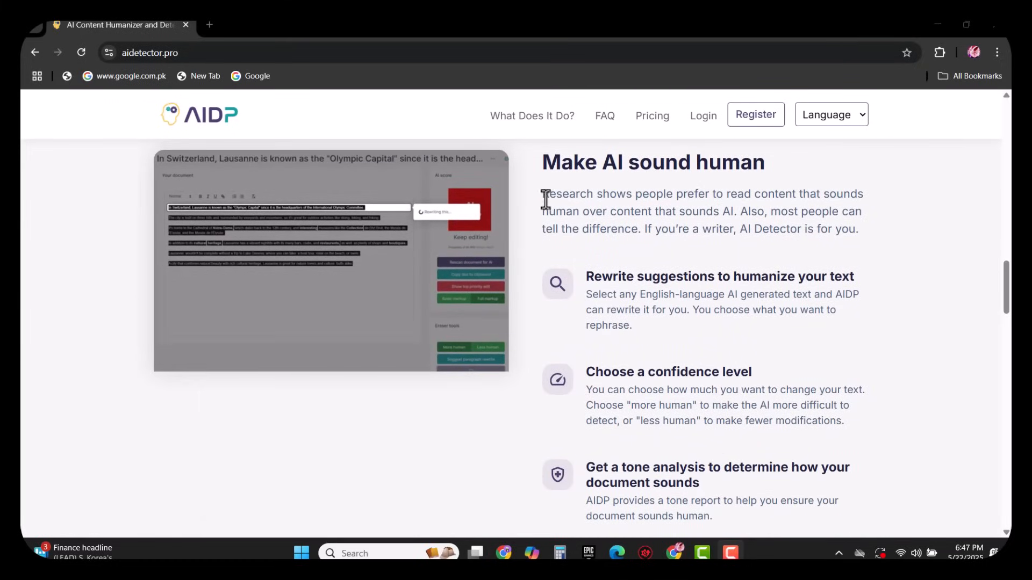
pyautogui.moveTo(522, 296)
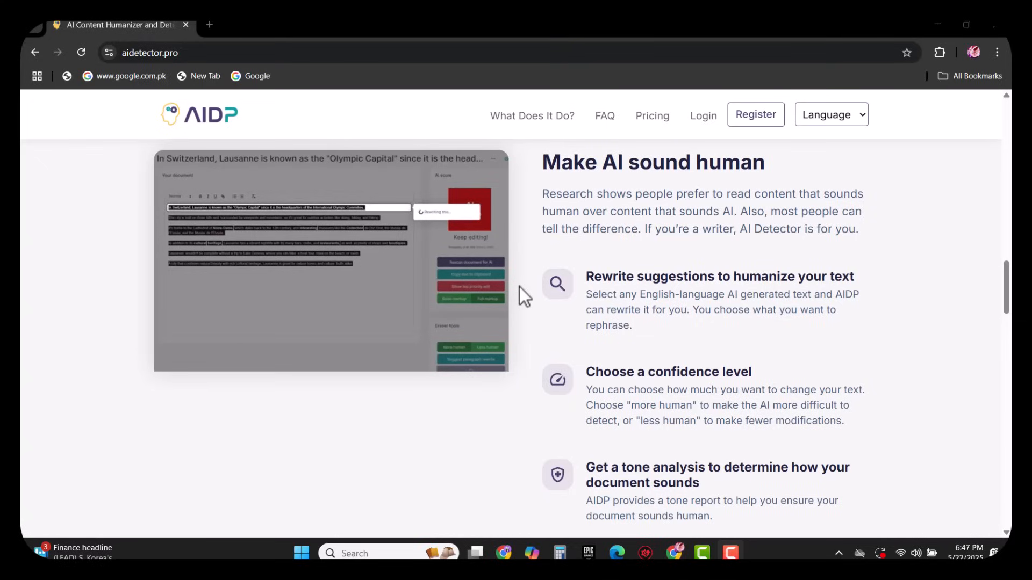
pyautogui.scroll(-3)
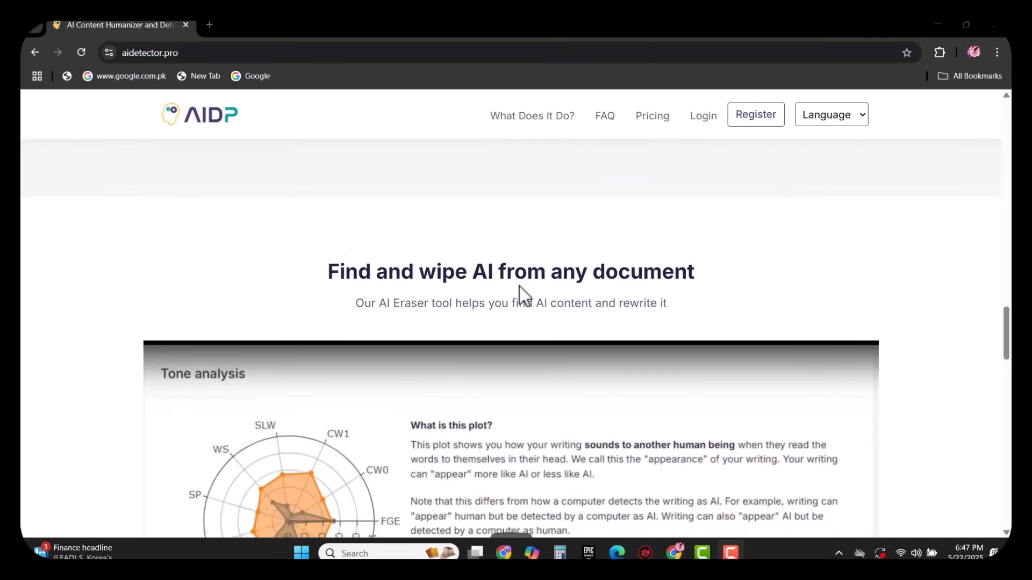
pyautogui.scroll(-3)
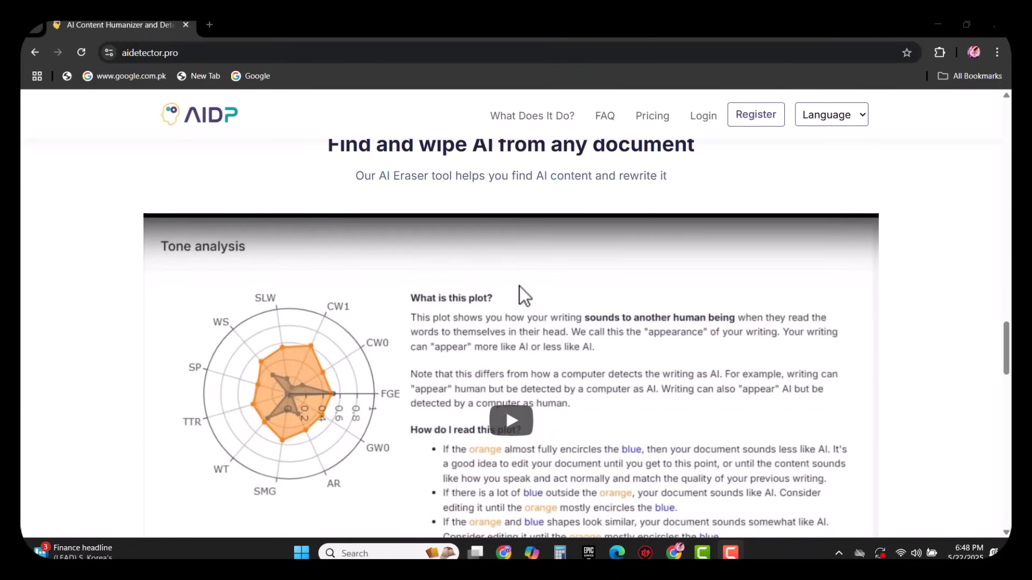
# Open the Register form from the top navigation and focus its Name field.
pyautogui.click(651, 115)
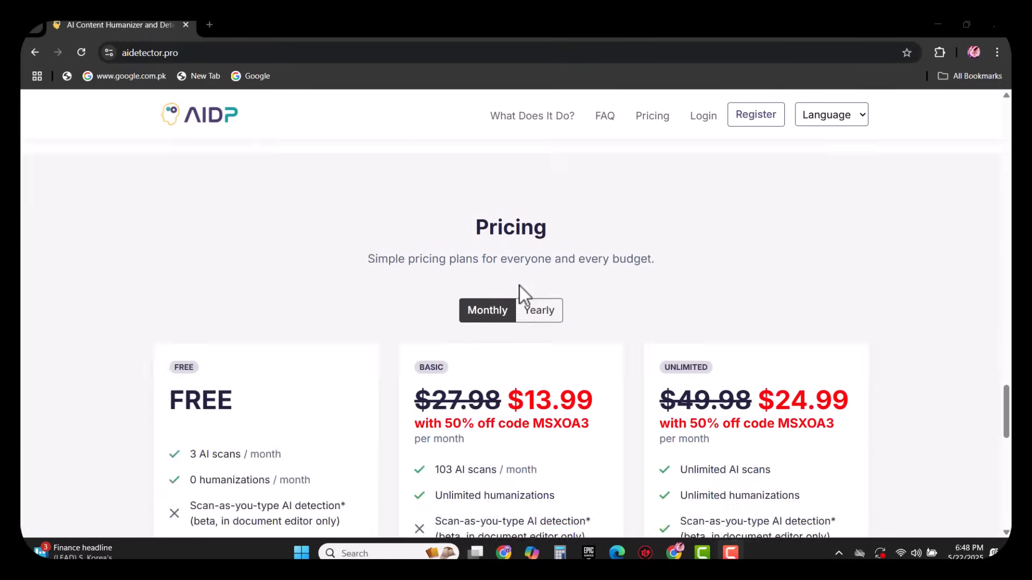
pyautogui.scroll(-3)
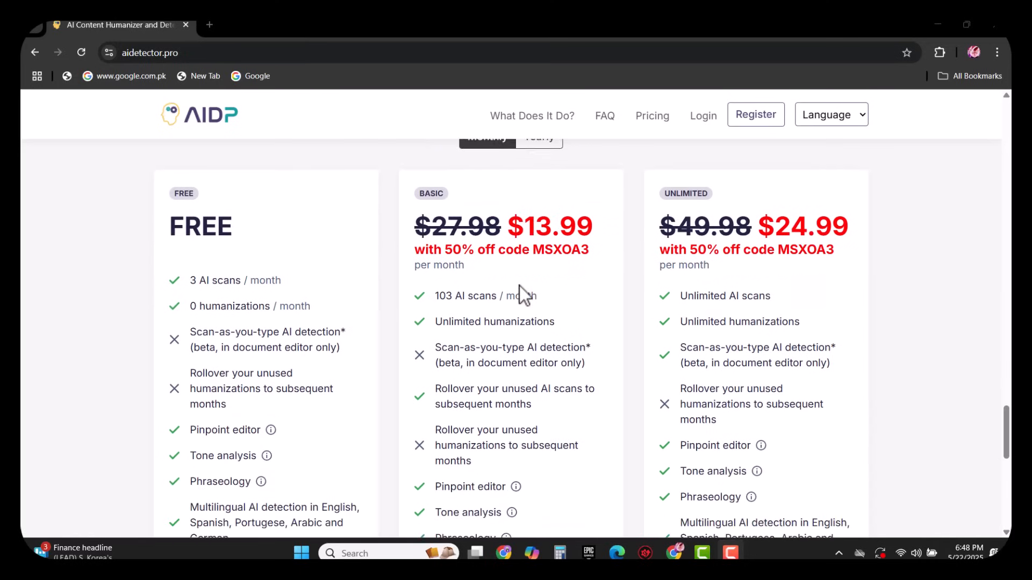
pyautogui.scroll(-3)
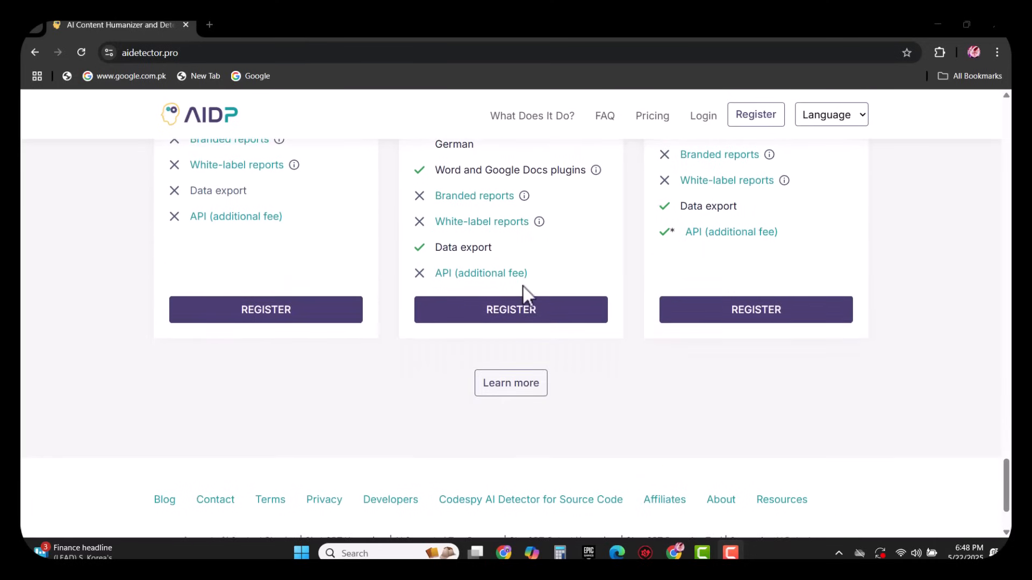
pyautogui.scroll(3)
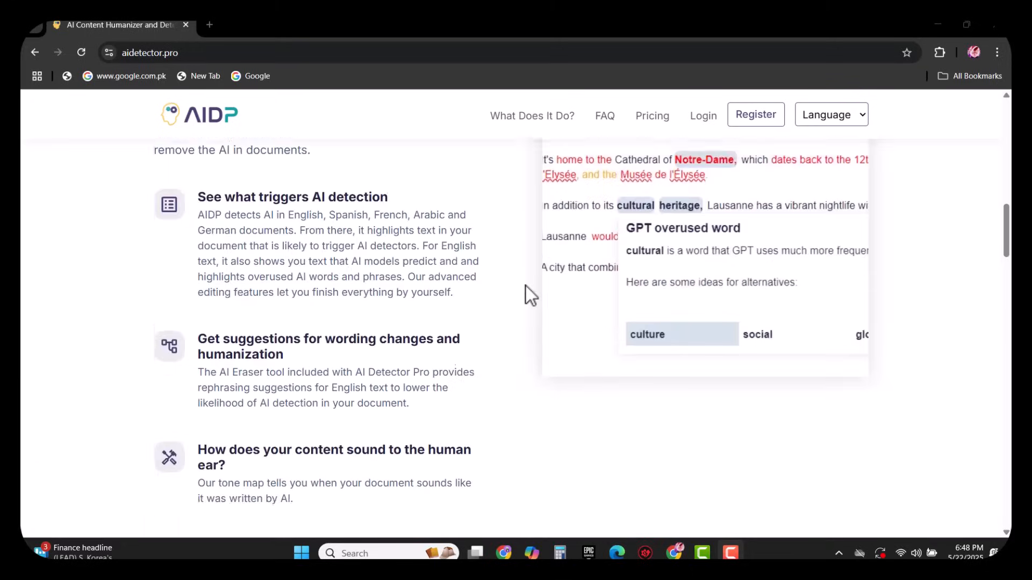
pyautogui.click(754, 114)
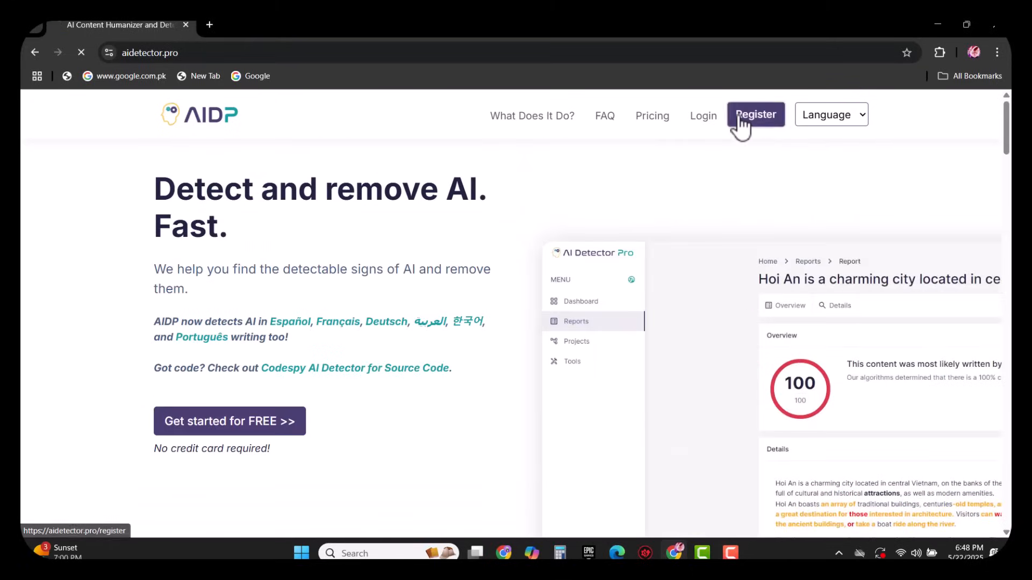
pyautogui.click(754, 114)
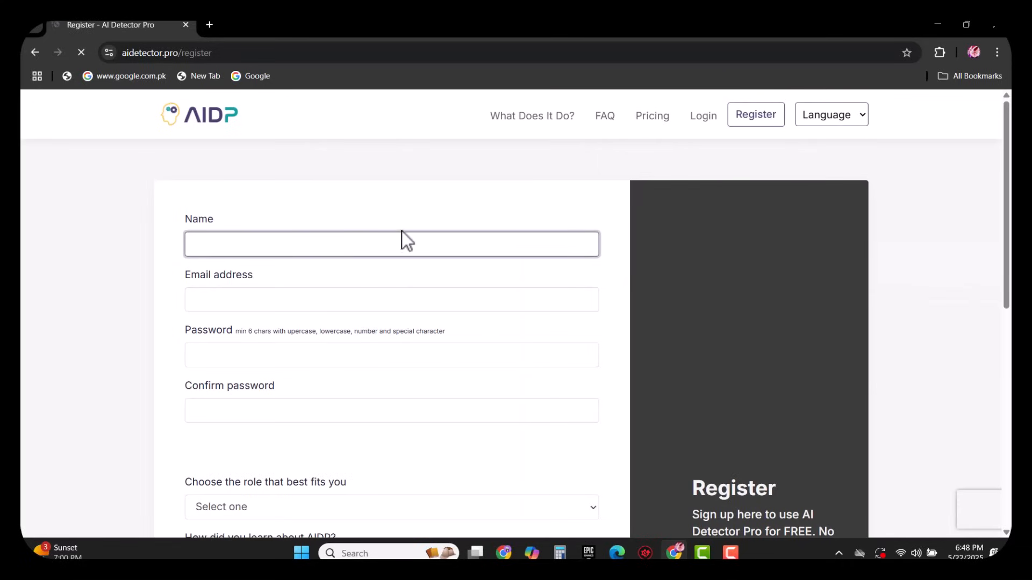
pyautogui.moveTo(219, 297)
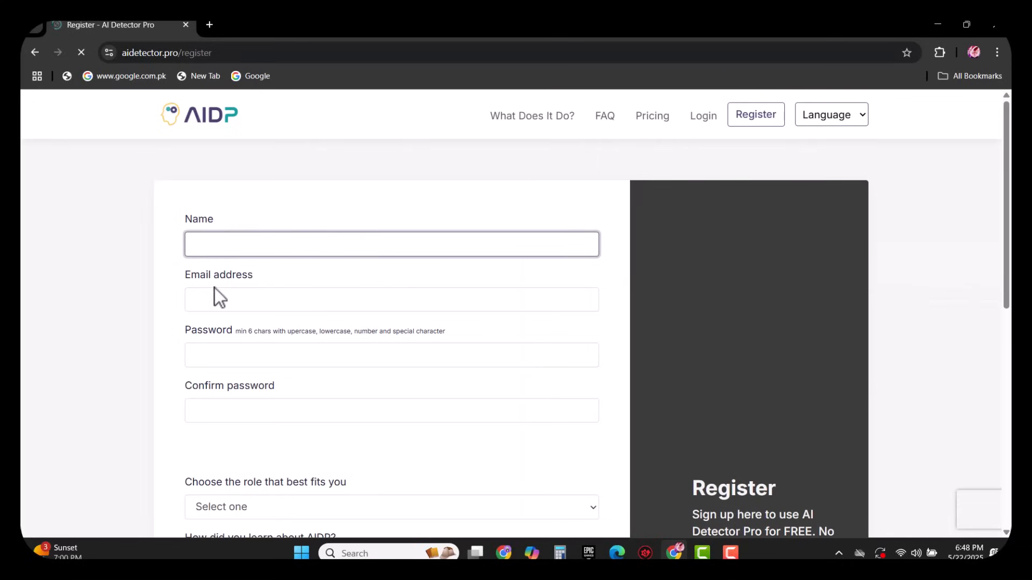
pyautogui.moveTo(232, 399)
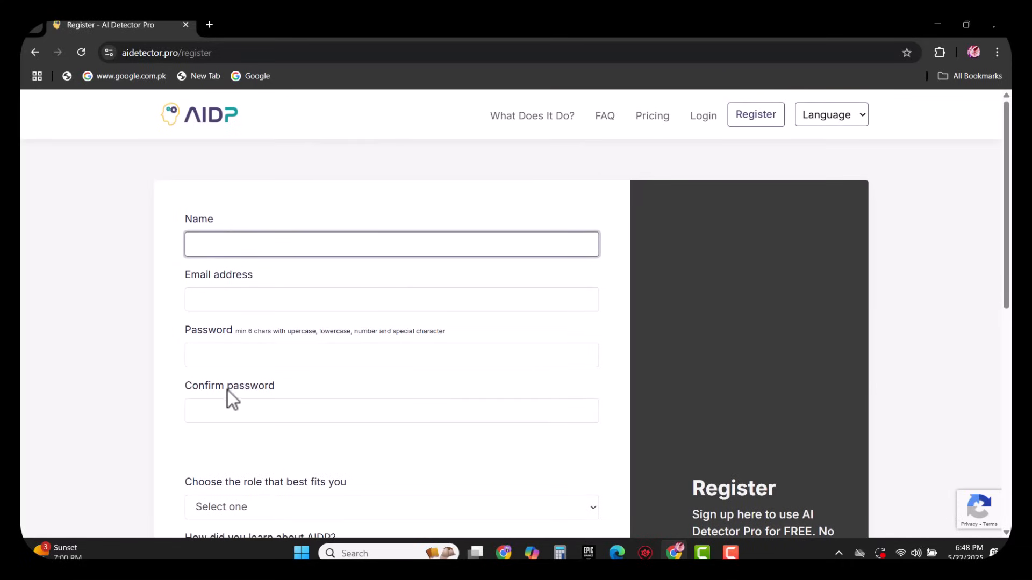
pyautogui.moveTo(276, 227)
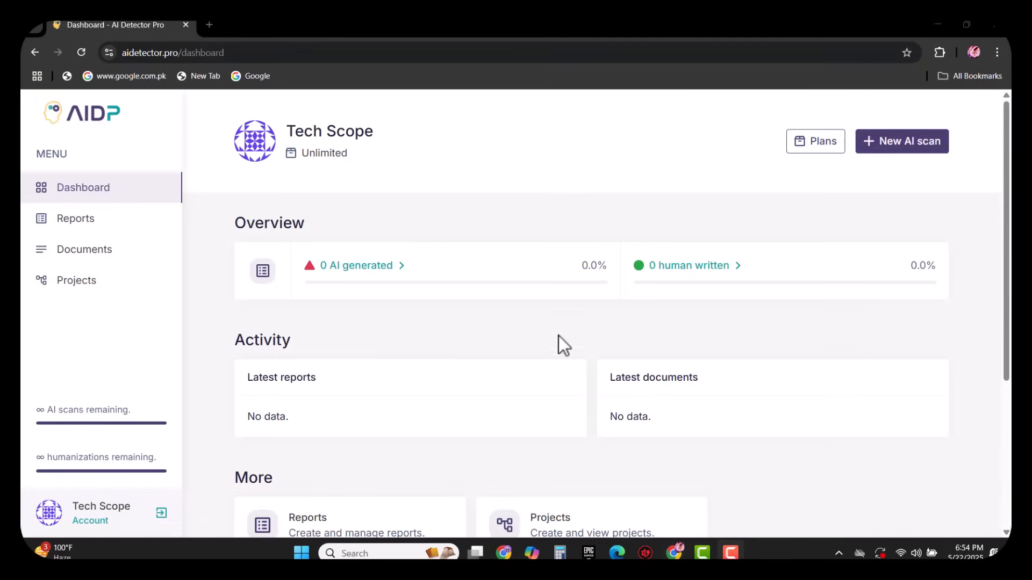
pyautogui.moveTo(490, 346)
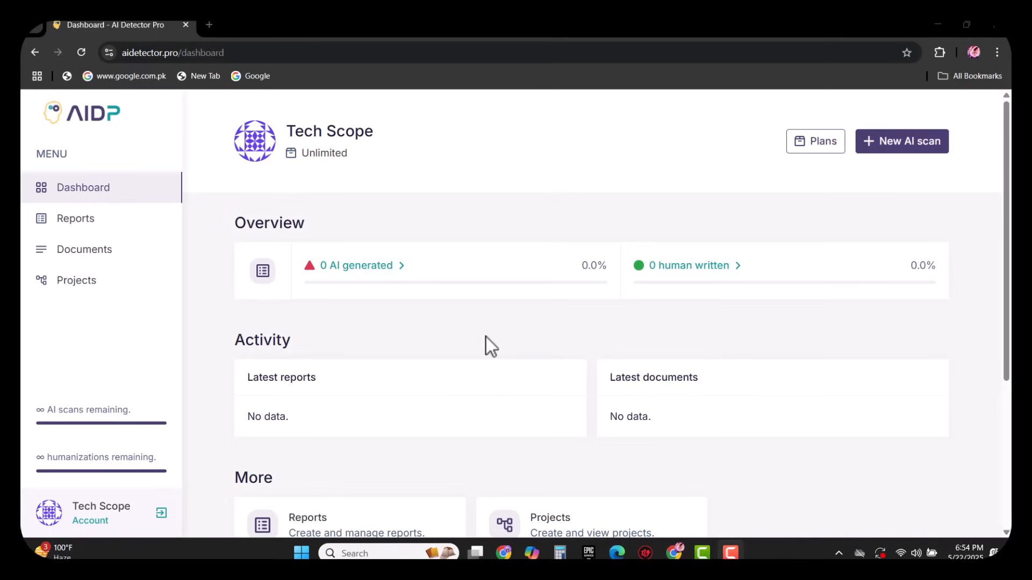
pyautogui.moveTo(76, 218)
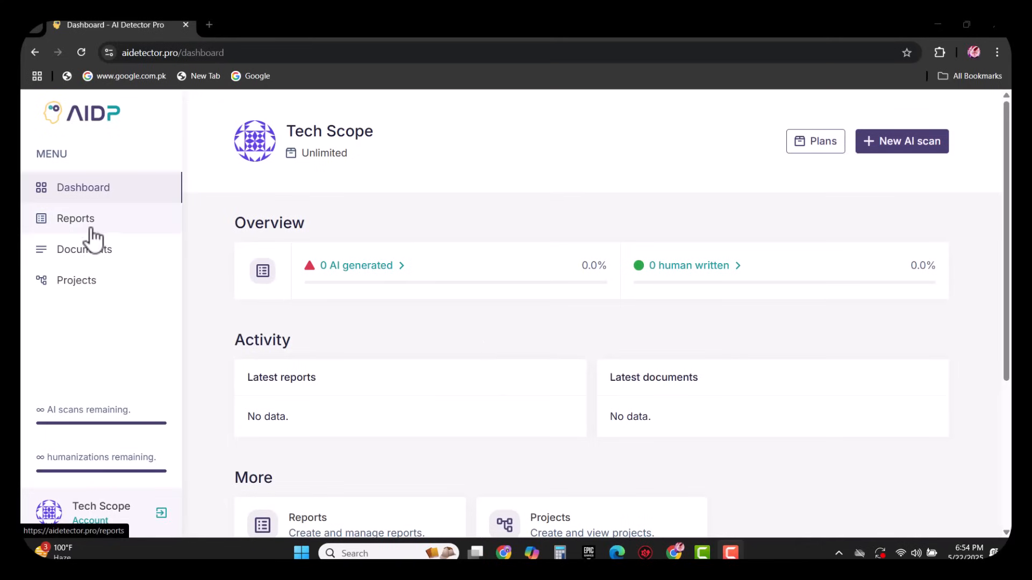
# Visit the empty Reports, Documents and Projects pages, ending on Reports.
pyautogui.click(75, 218)
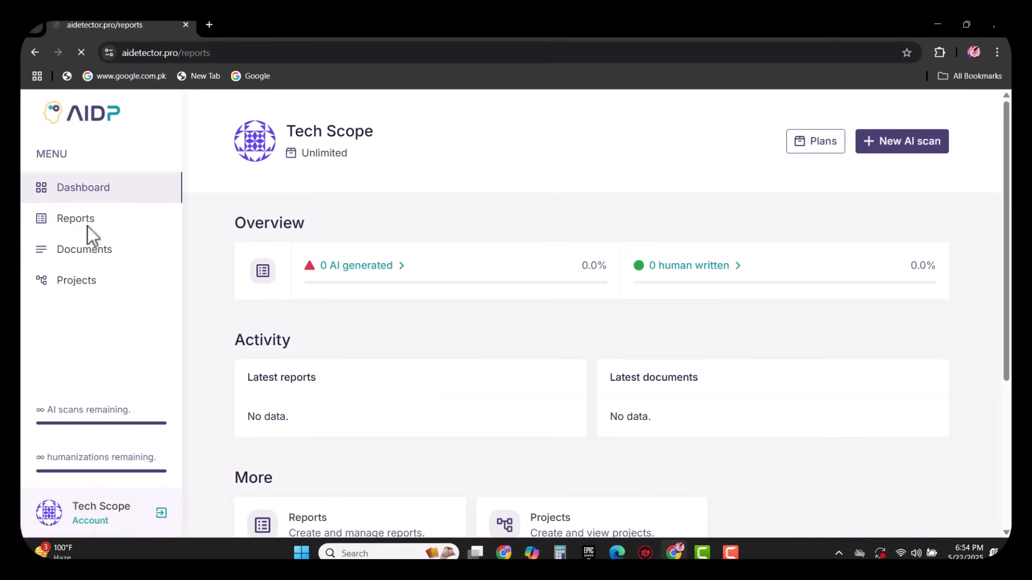
pyautogui.click(75, 217)
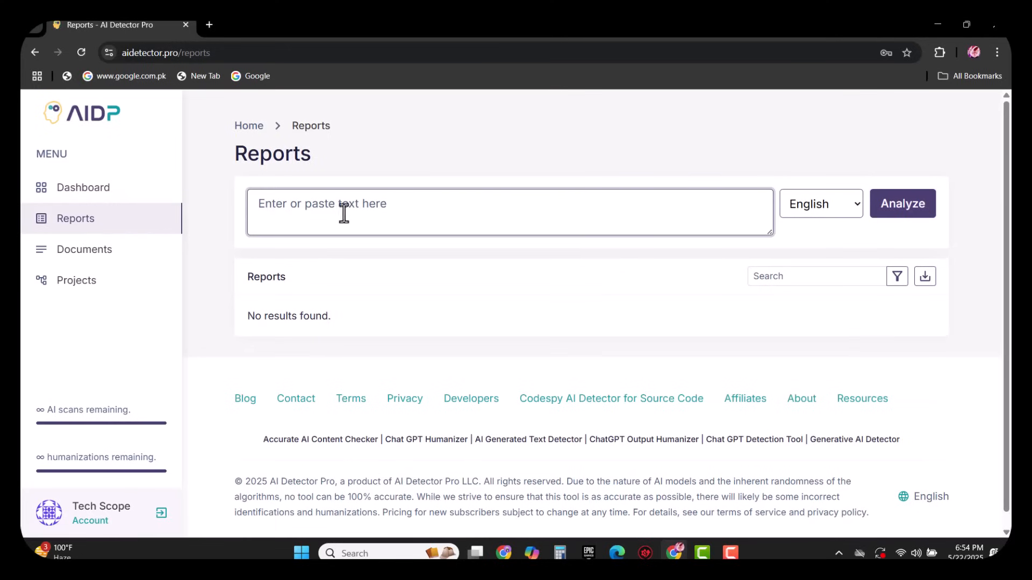
pyautogui.moveTo(157, 244)
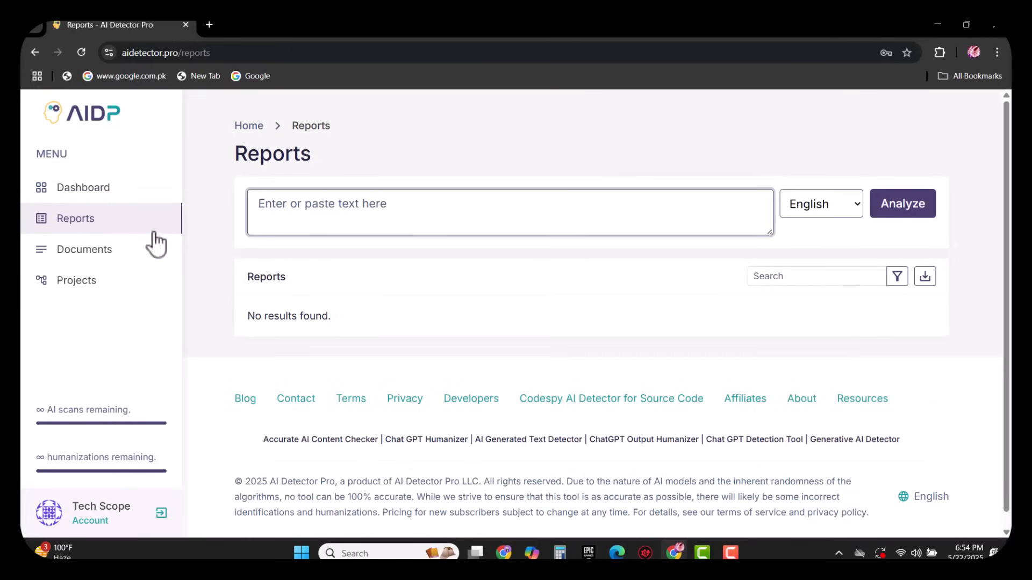
pyautogui.click(83, 249)
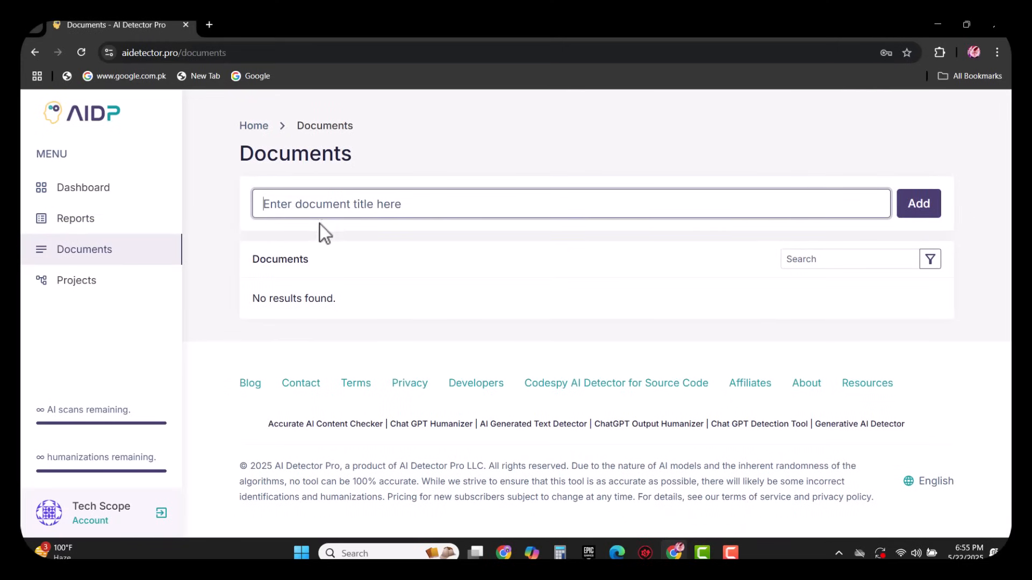
pyautogui.moveTo(726, 194)
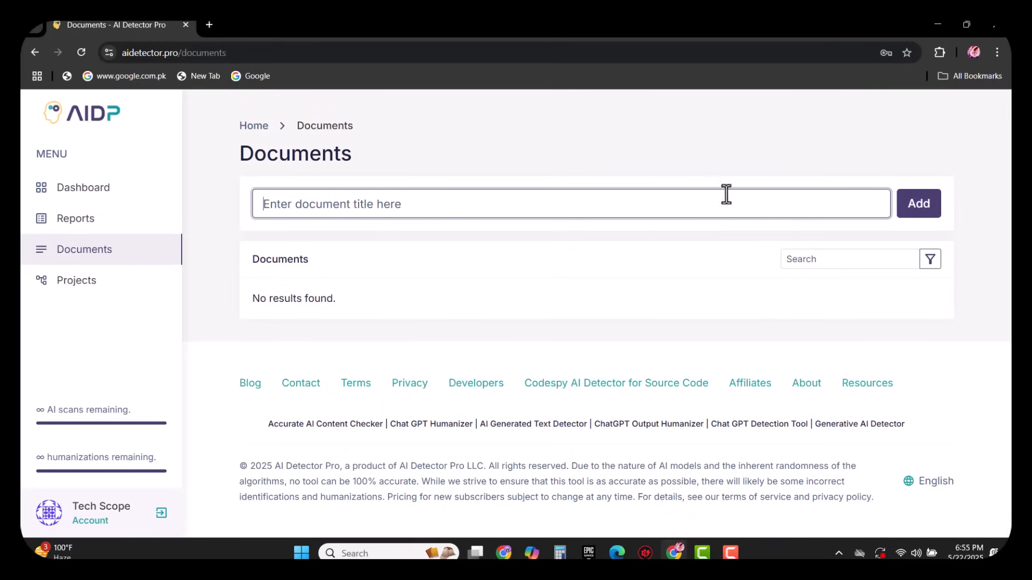
pyautogui.moveTo(76, 281)
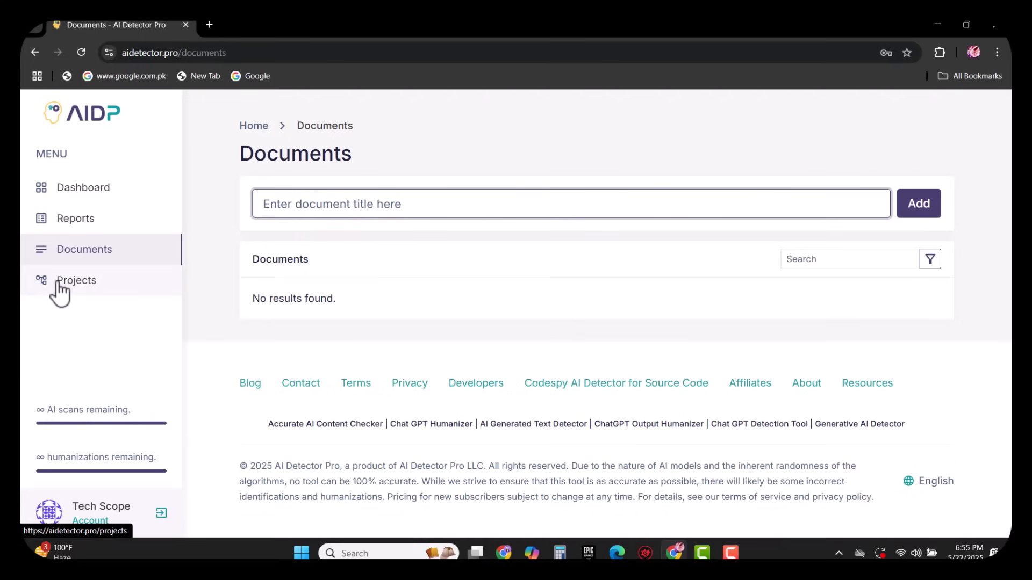
pyautogui.click(76, 280)
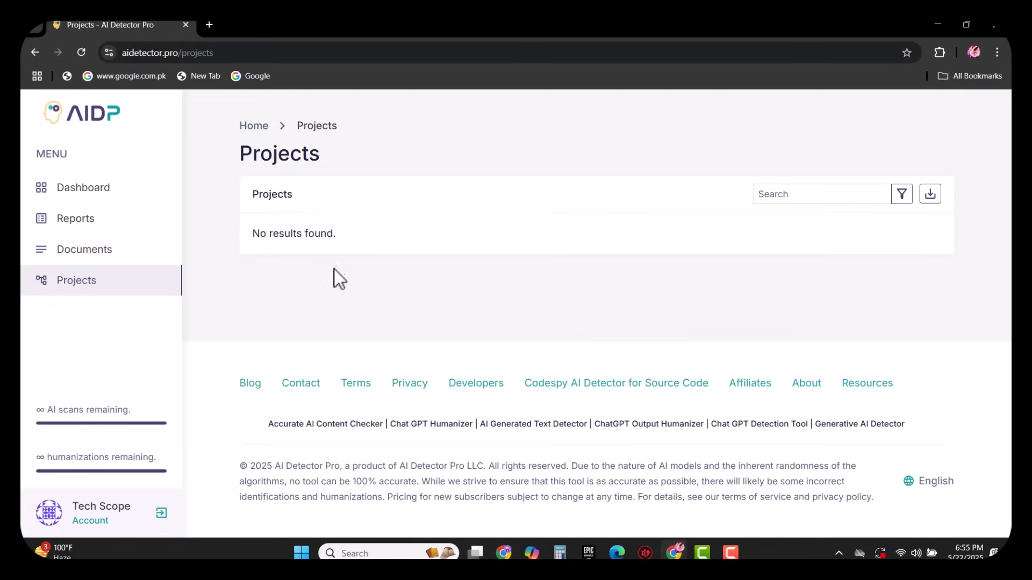
pyautogui.moveTo(305, 264)
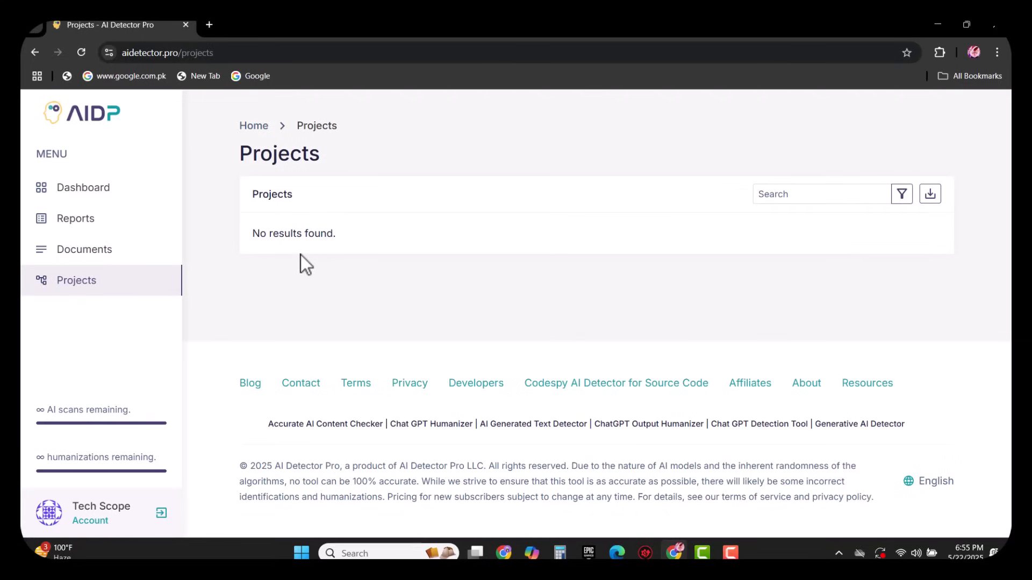
pyautogui.click(75, 218)
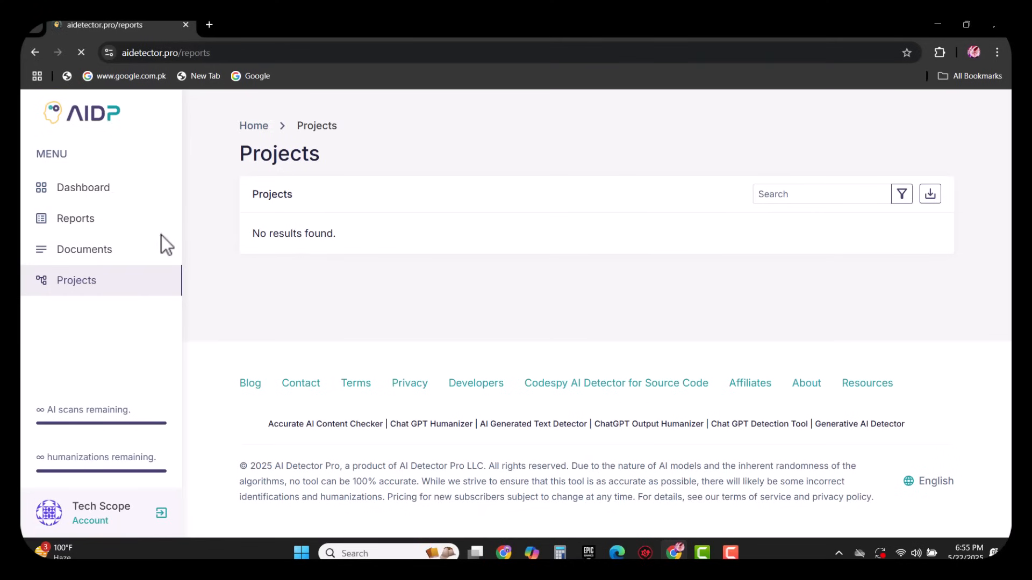
pyautogui.click(75, 218)
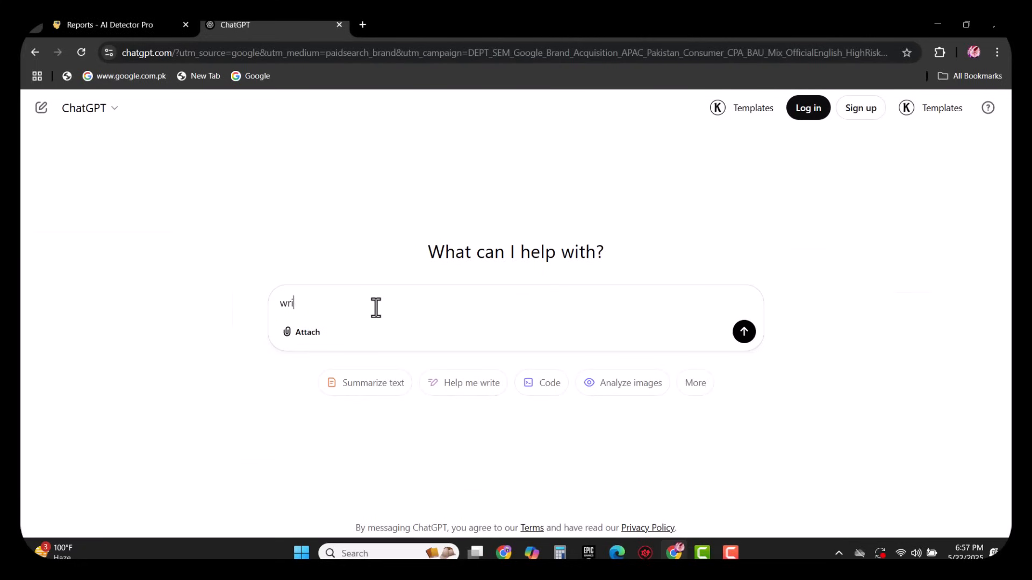
# Ask ChatGPT to 'write a article why trees are important' and scroll the reply.
pyautogui.write('te a article')
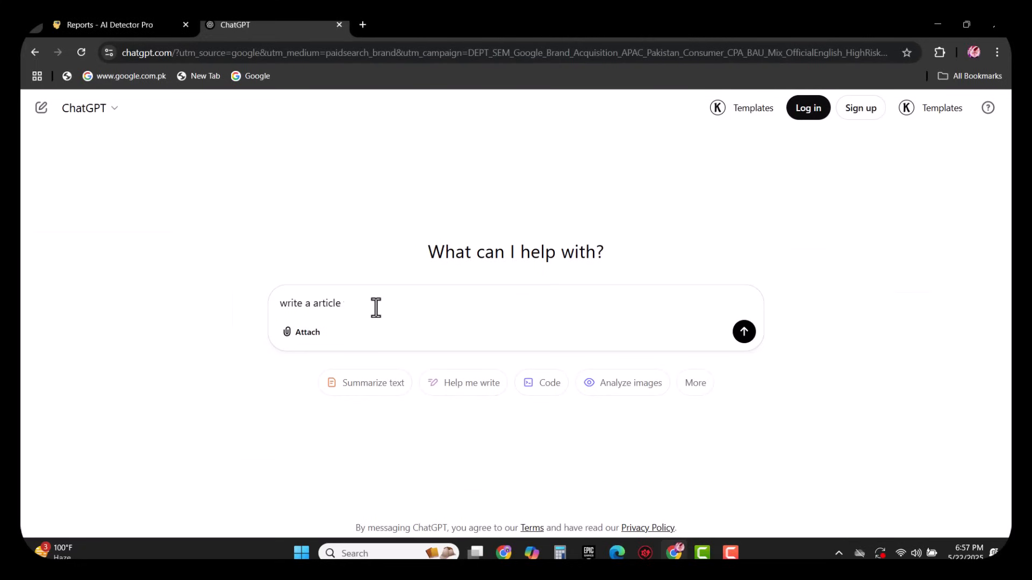
pyautogui.write('why trees are impor')
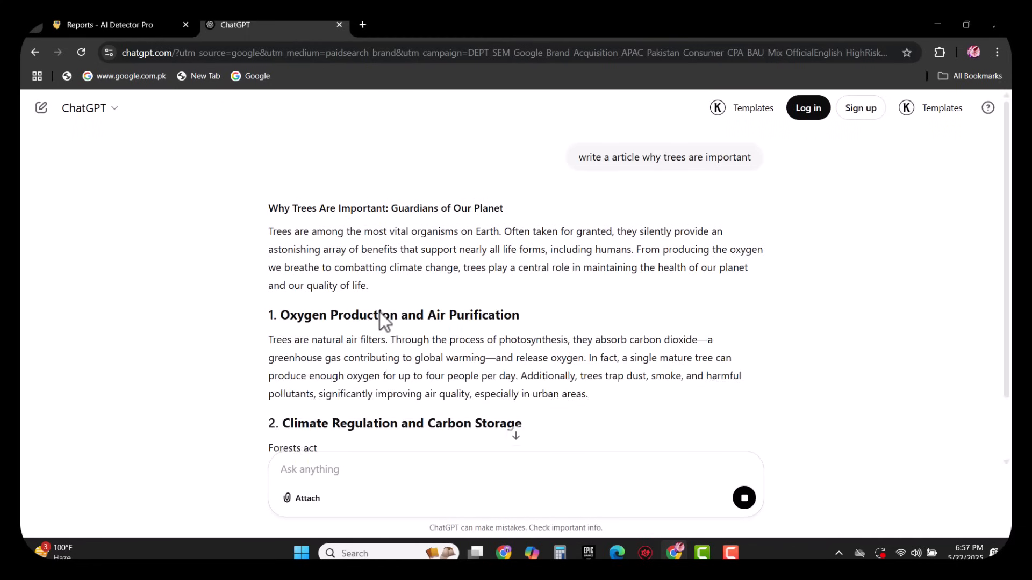
pyautogui.scroll(-3)
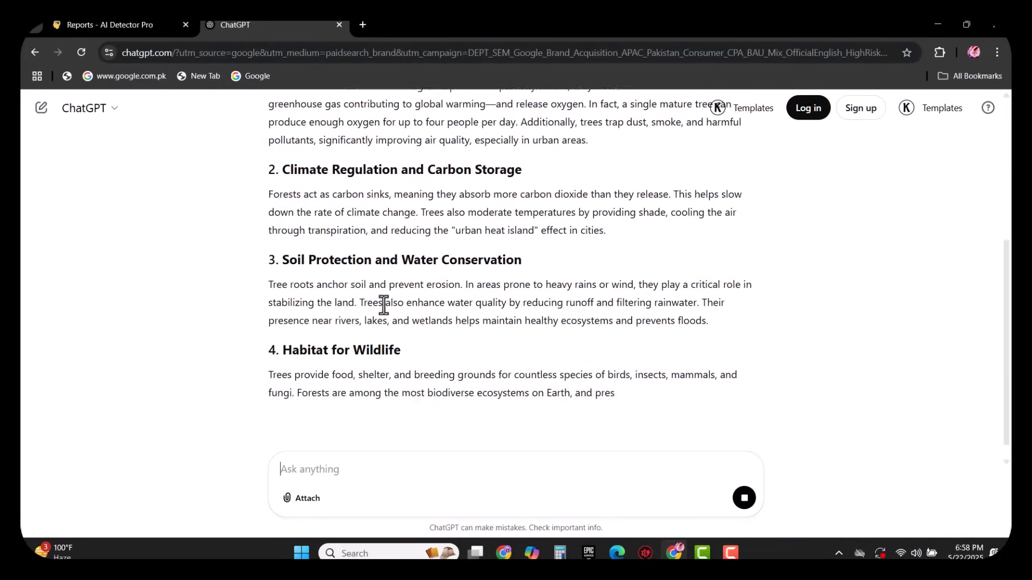
pyautogui.scroll(-3)
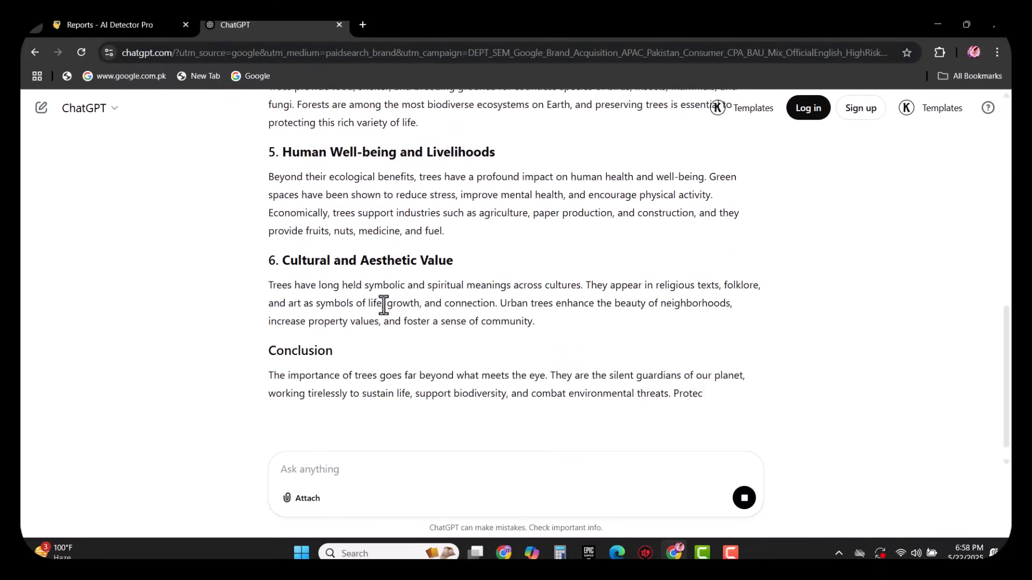
pyautogui.scroll(3)
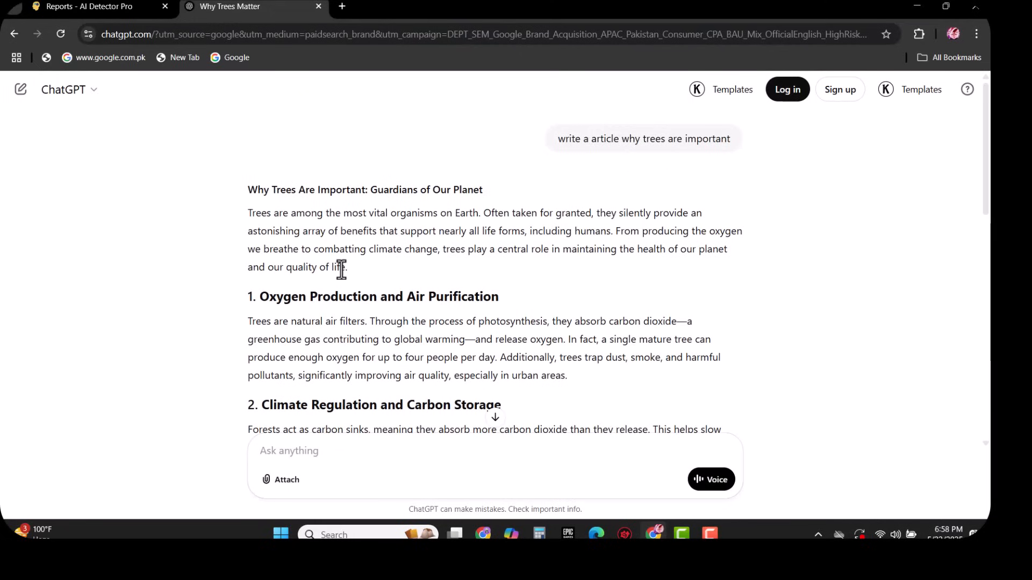
pyautogui.moveTo(249, 212)
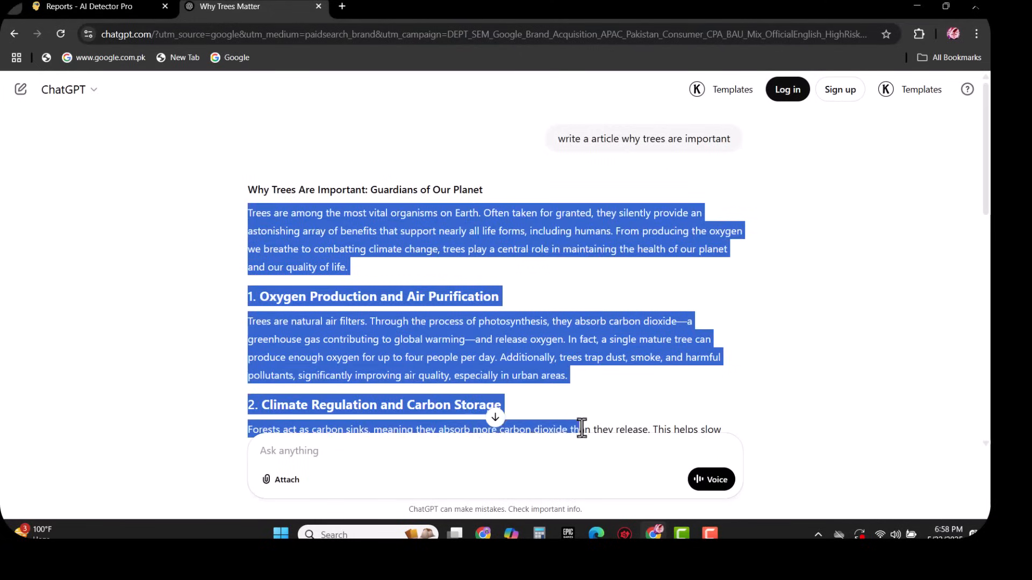
# Copy the selected trees article text via the right-click Copy option.
pyautogui.scroll(-3)
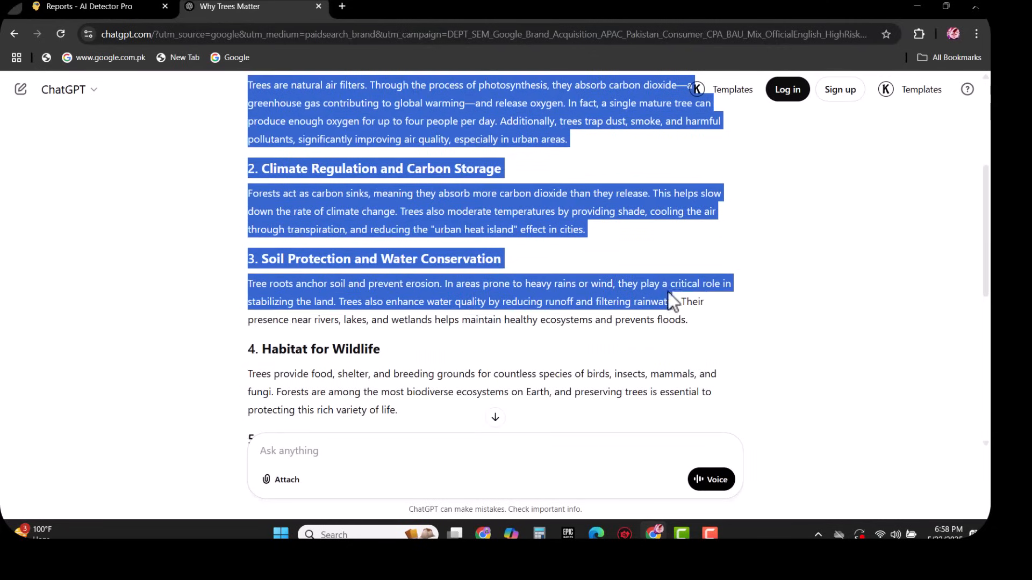
pyautogui.rightClick(671, 302)
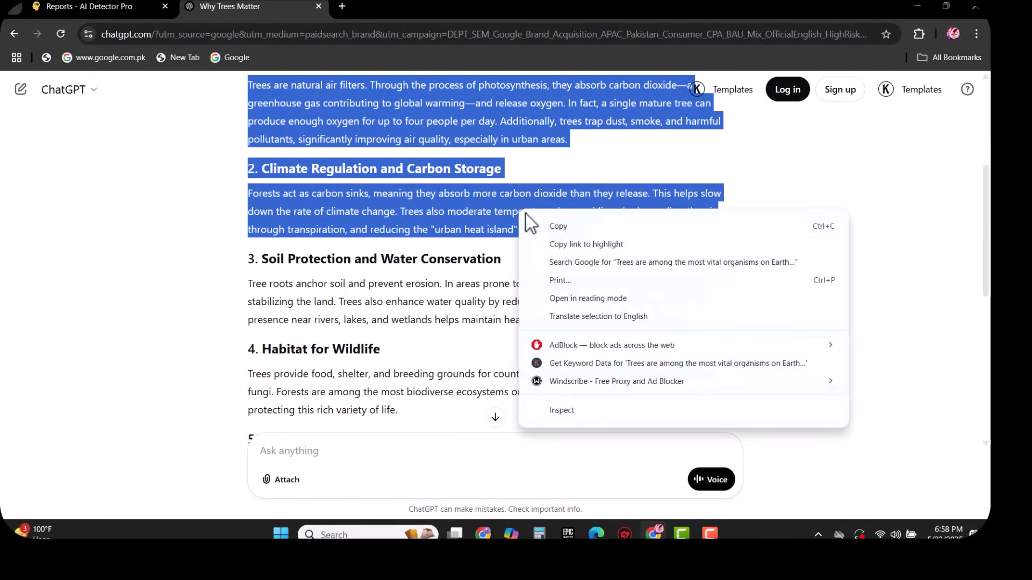
pyautogui.click(98, 6)
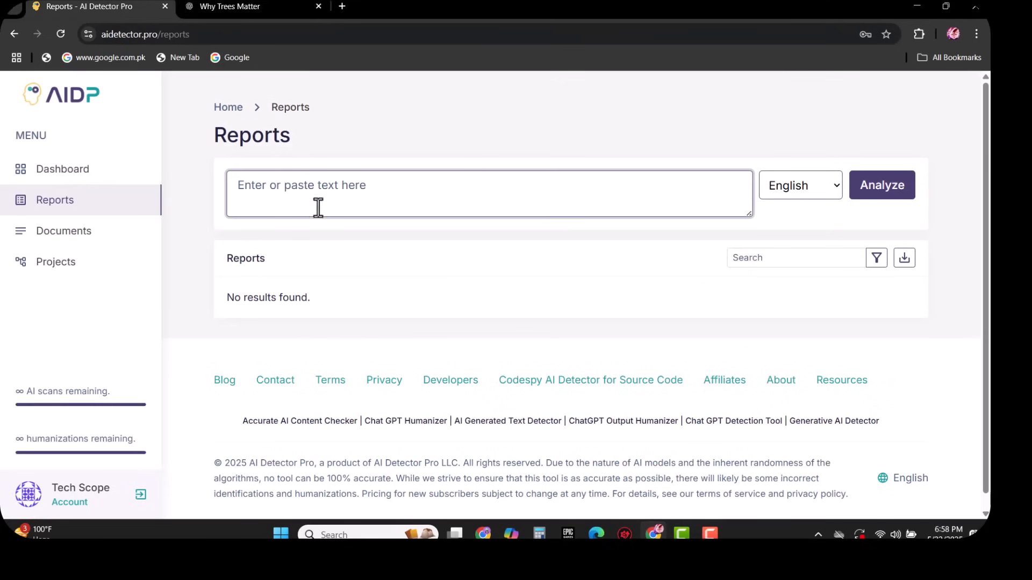
# Paste the trees article into AI Detector Pro, confirm English, and analyze it.
pyautogui.write('This helps slow down the rate of climate change. Trees also moderate temperatures by providing shade, cooling the air through transpiration, and reducing the "urban heat island" effect in cities.')
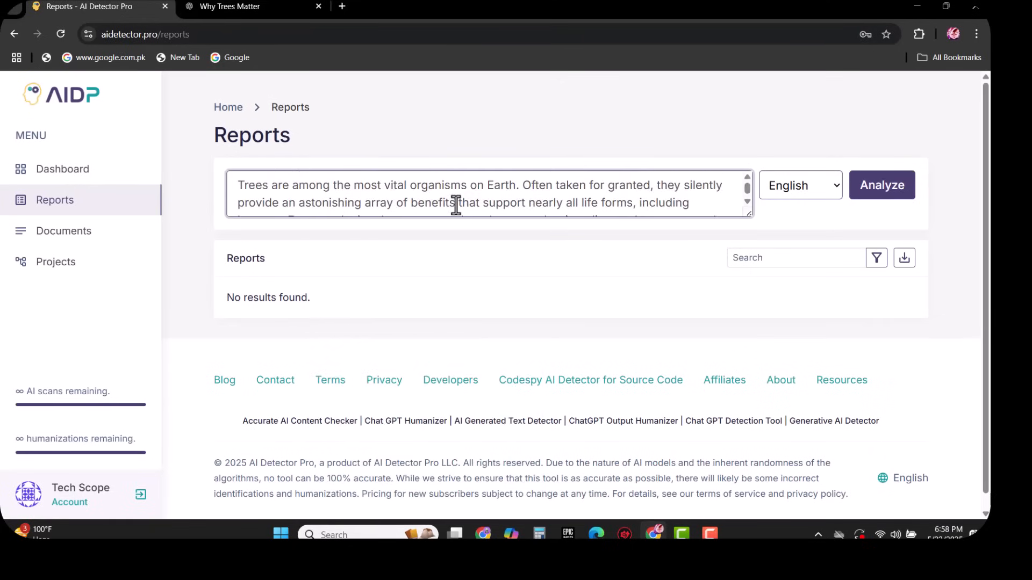
pyautogui.scroll(-3)
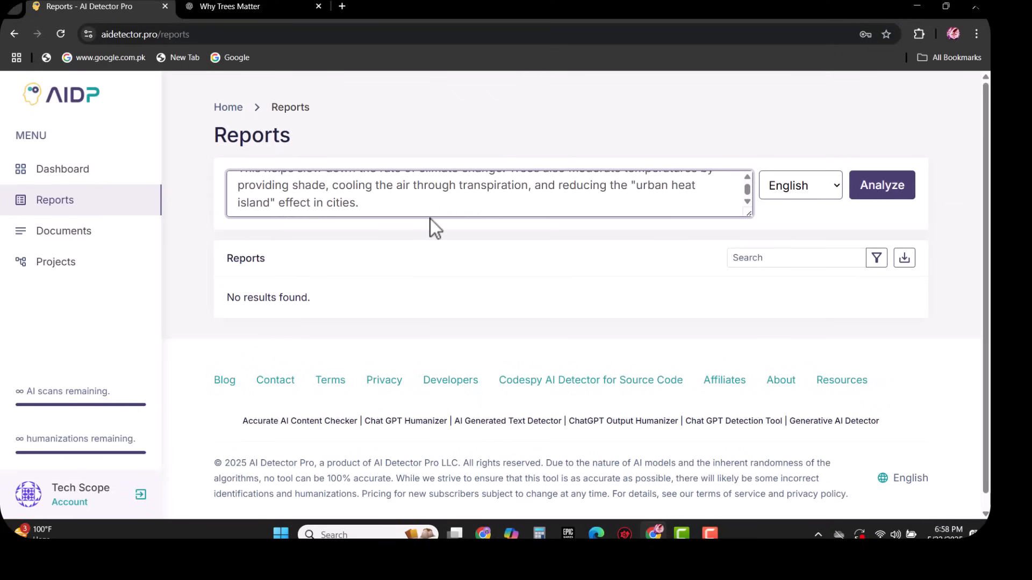
pyautogui.click(799, 185)
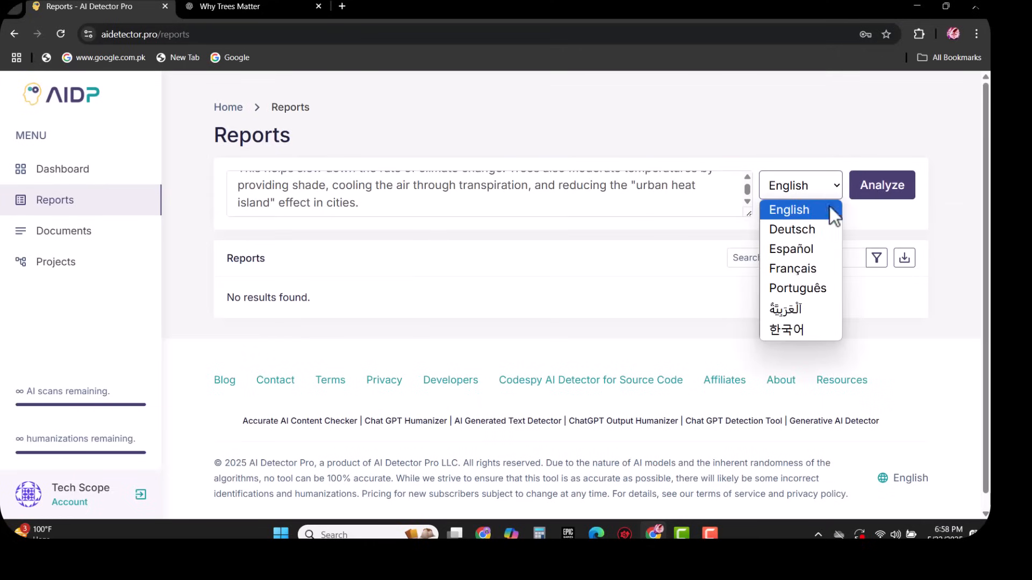
pyautogui.moveTo(797, 288)
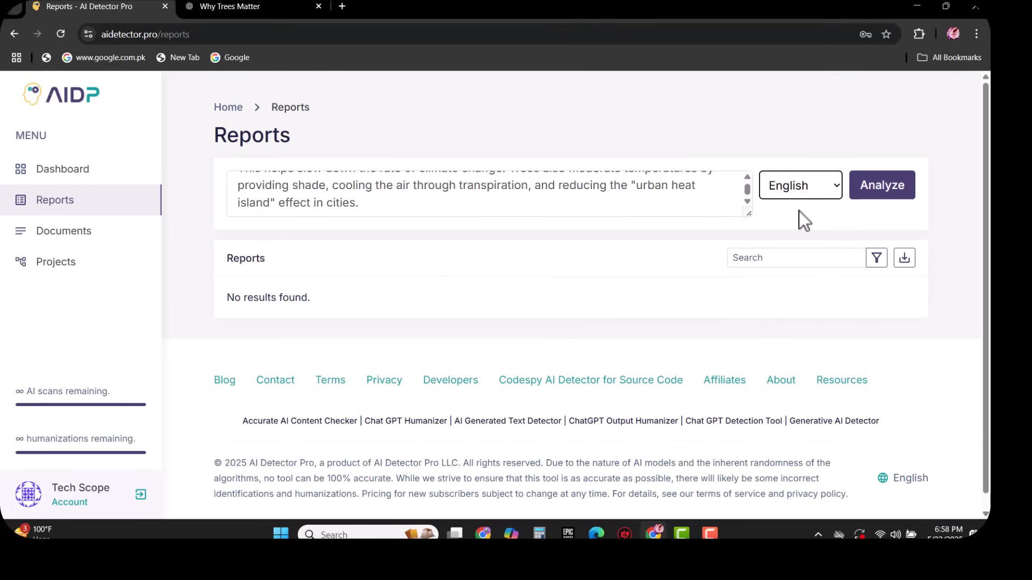
pyautogui.click(881, 185)
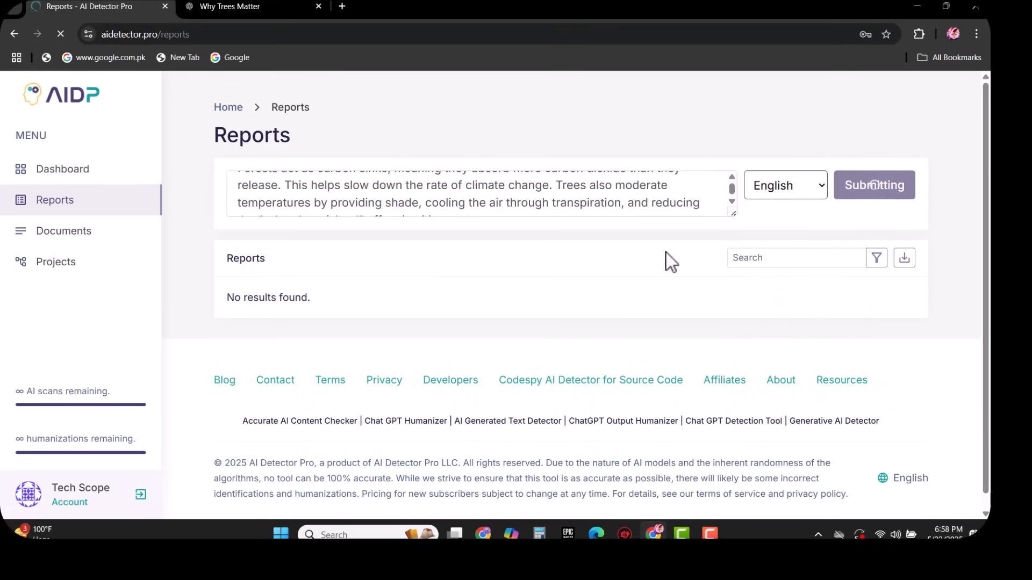
pyautogui.moveTo(373, 274)
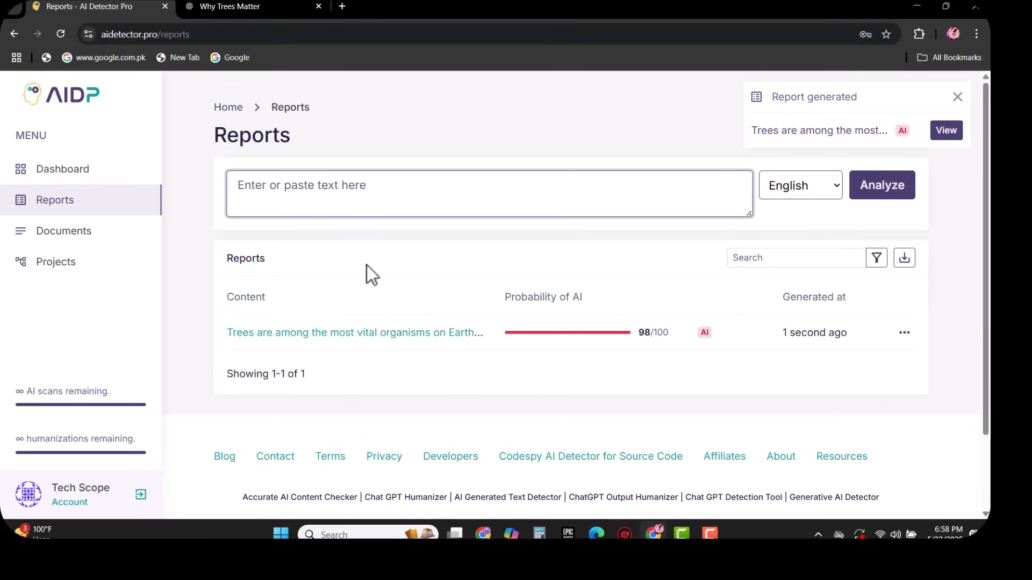
pyautogui.moveTo(384, 332)
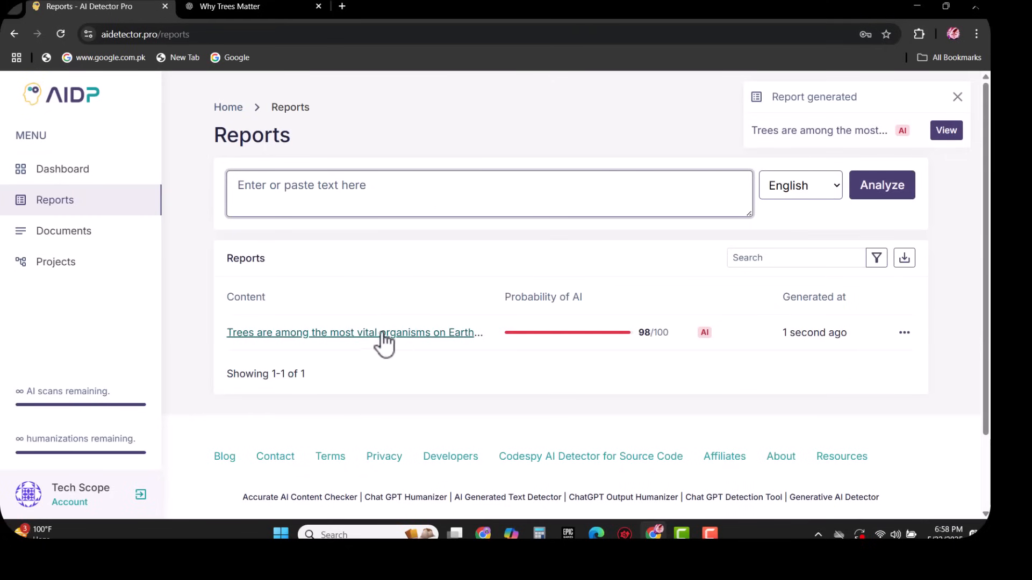
pyautogui.moveTo(613, 346)
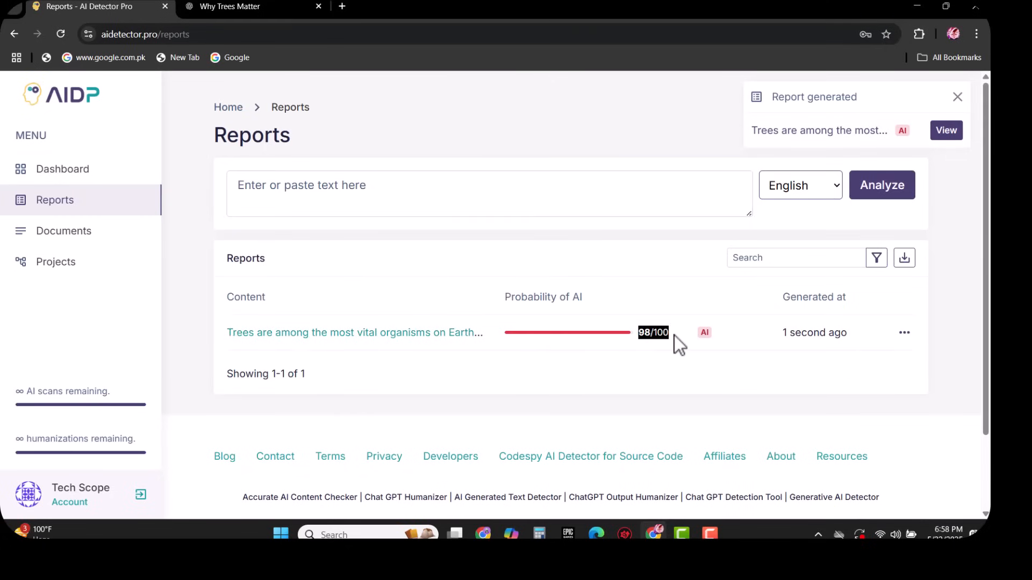
pyautogui.moveTo(663, 332)
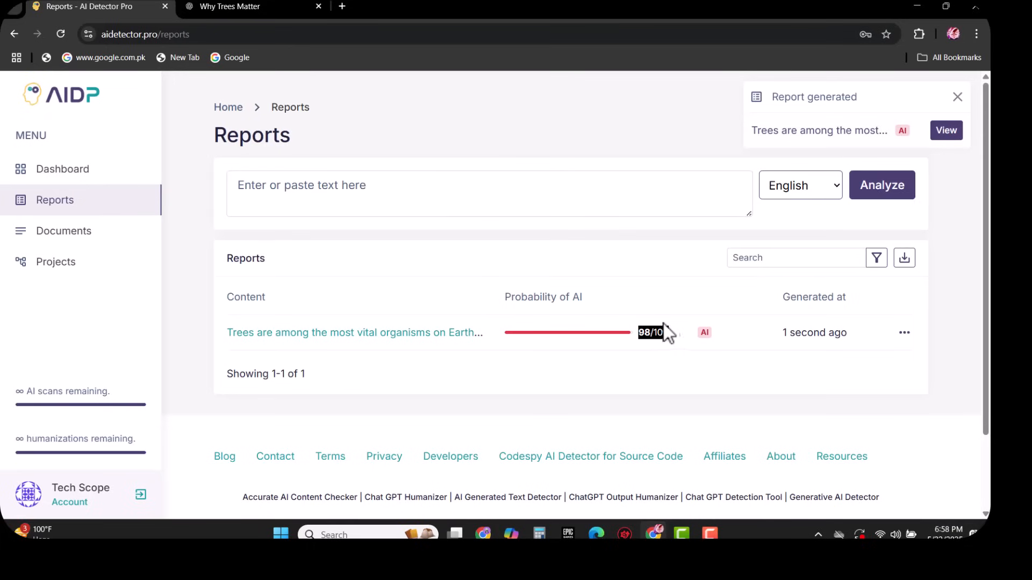
pyautogui.moveTo(355, 332)
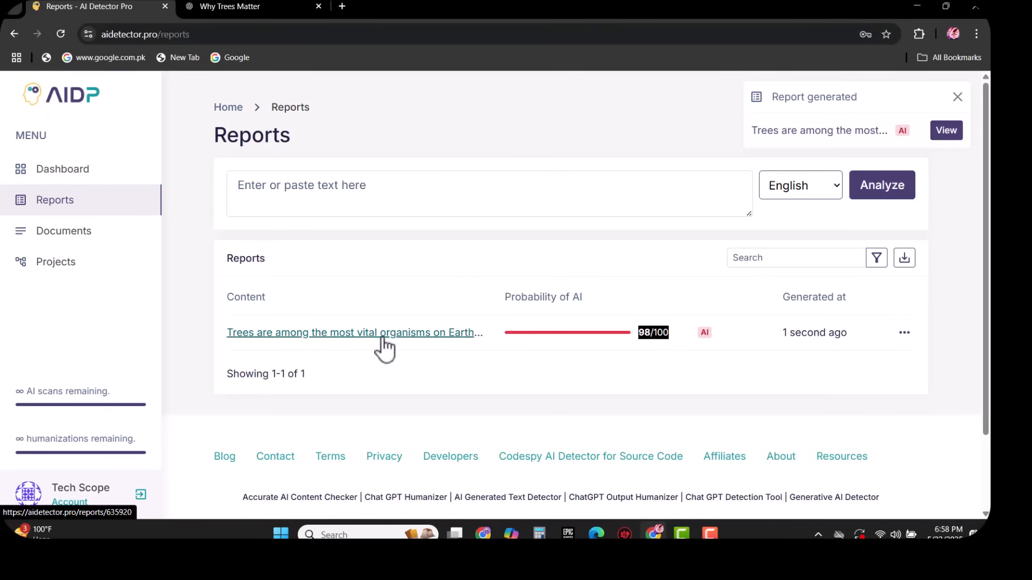
pyautogui.click(354, 332)
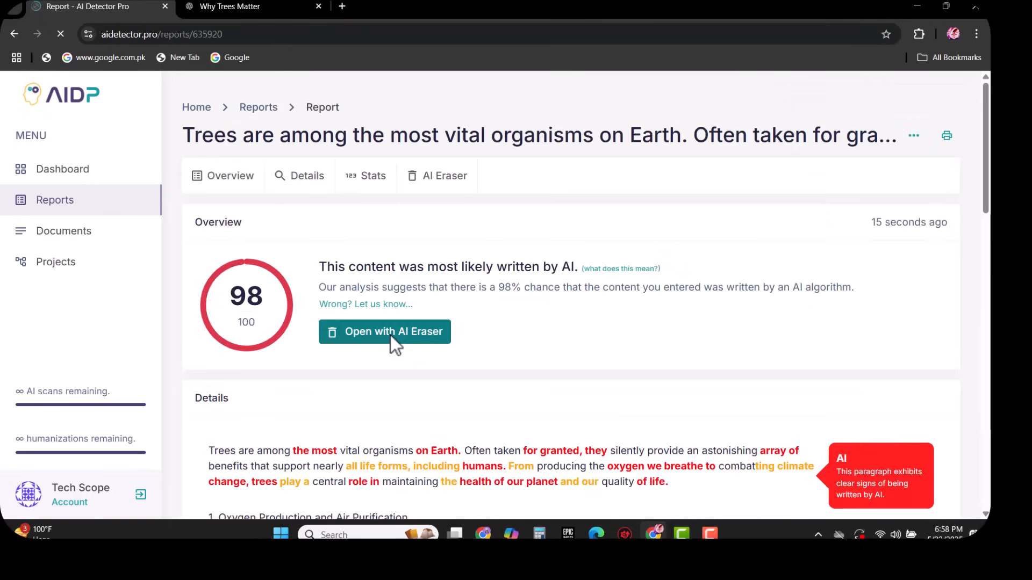
pyautogui.scroll(-3)
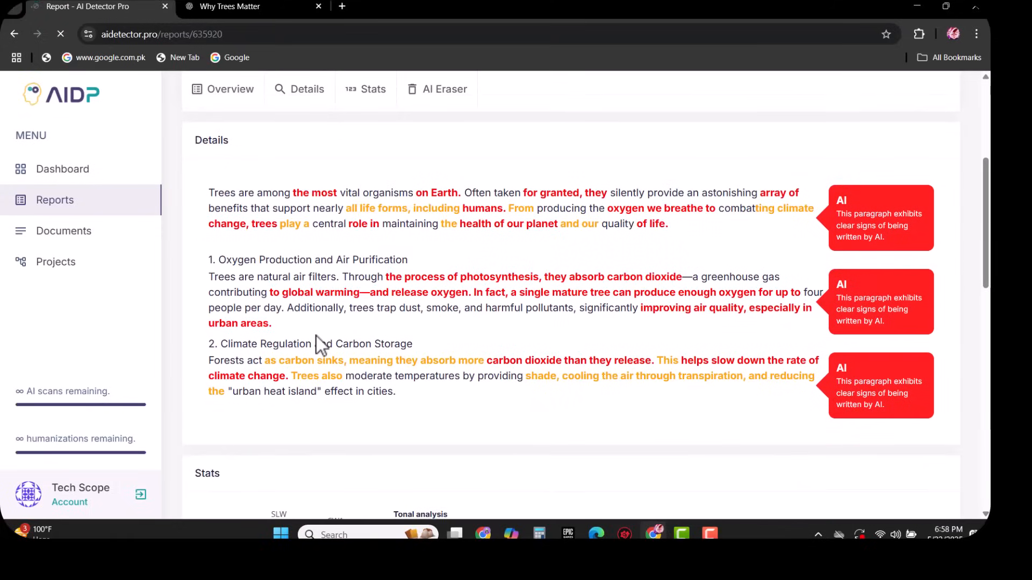
pyautogui.moveTo(465, 280)
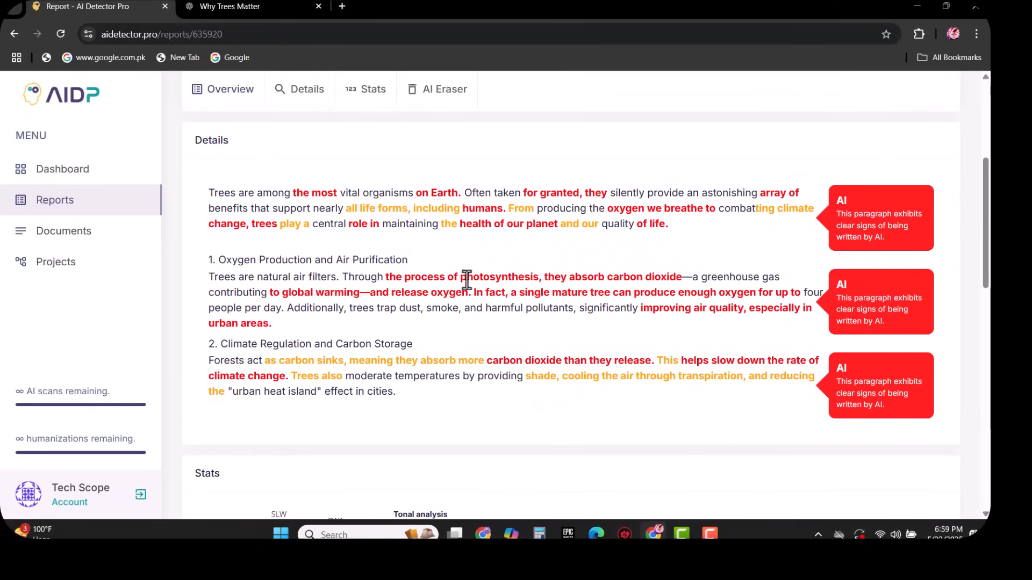
pyautogui.moveTo(416, 290)
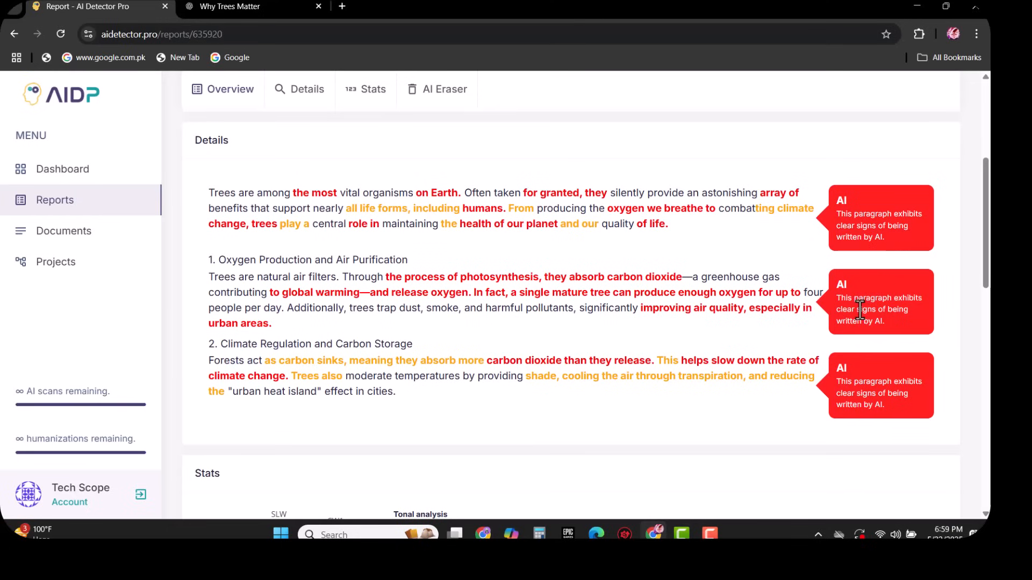
pyautogui.scroll(-3)
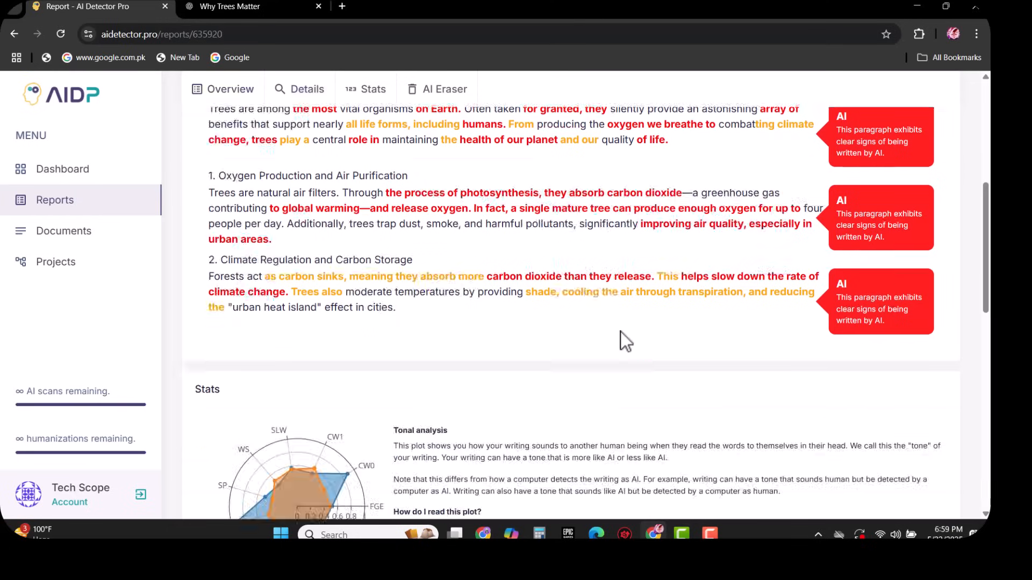
pyautogui.scroll(-3)
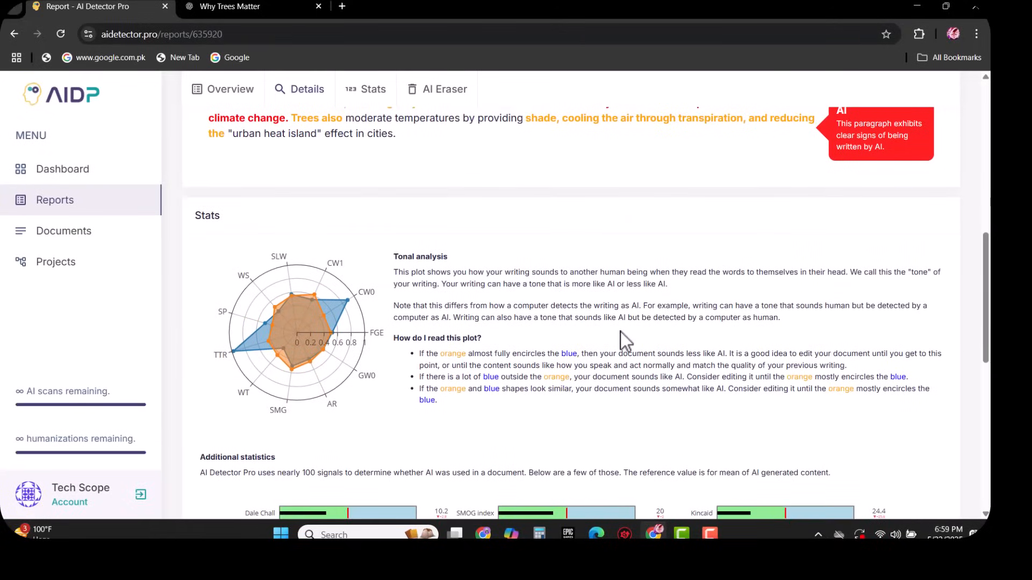
pyautogui.moveTo(458, 266)
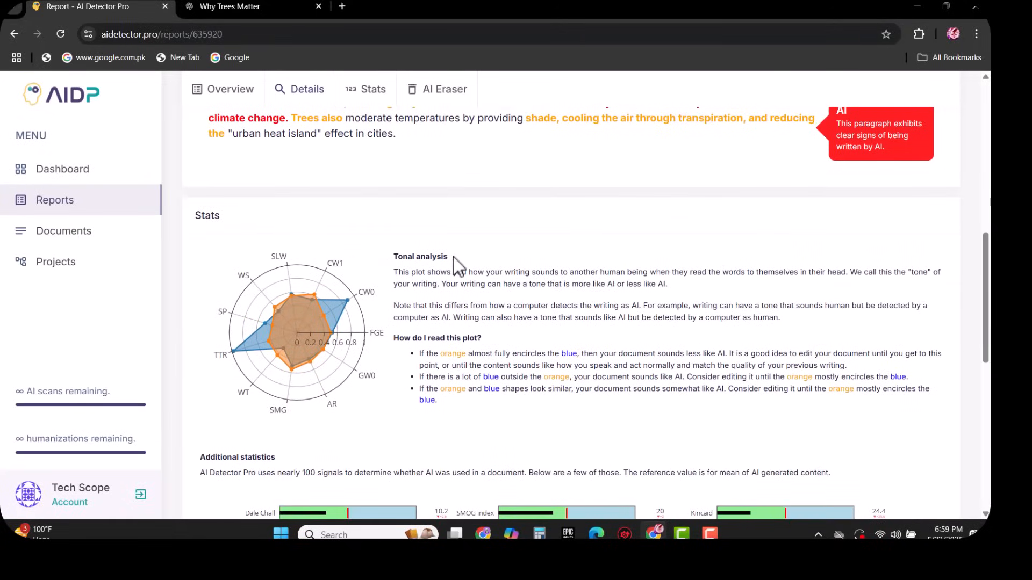
pyautogui.moveTo(423, 258)
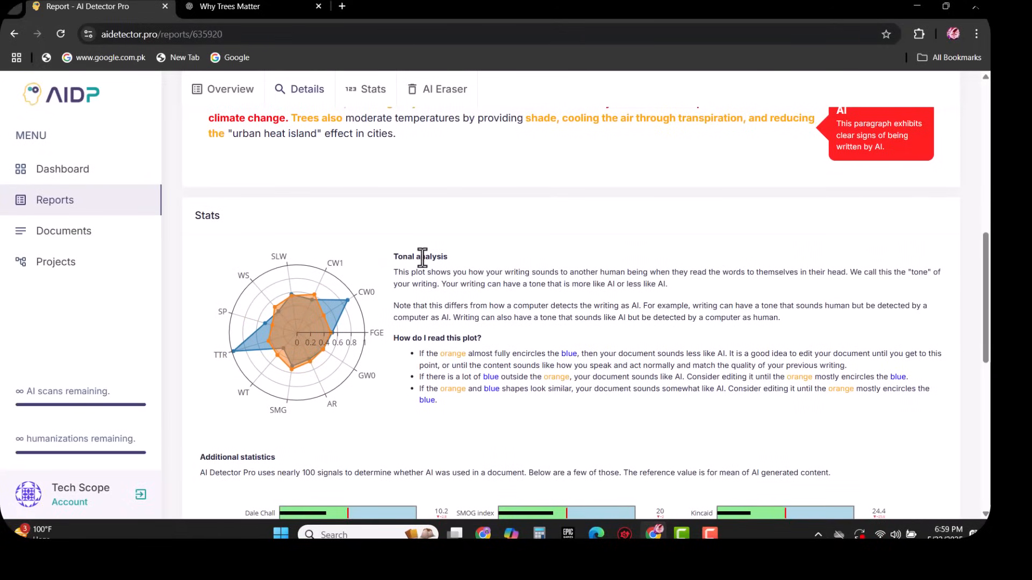
pyautogui.scroll(-3)
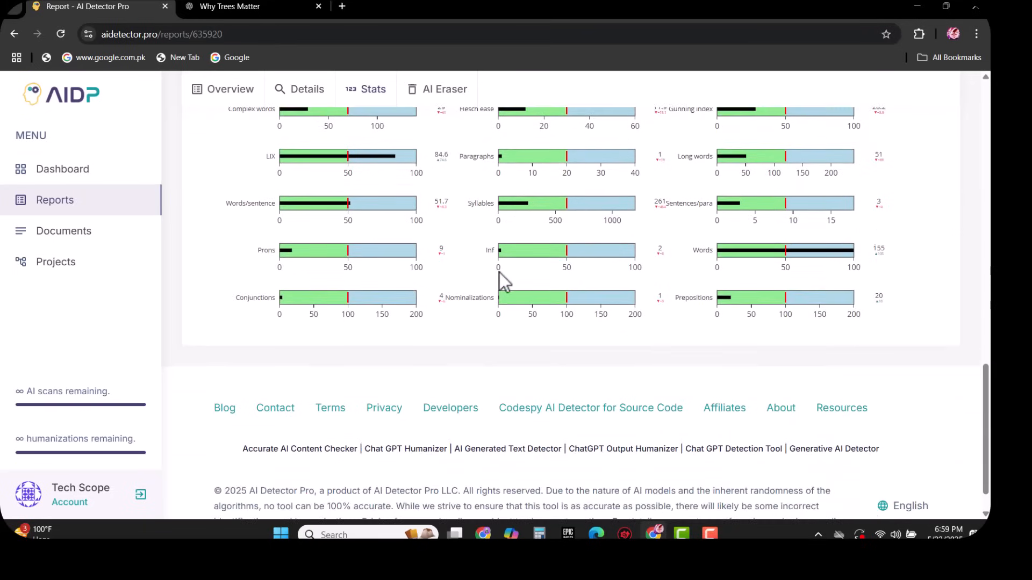
pyautogui.scroll(3)
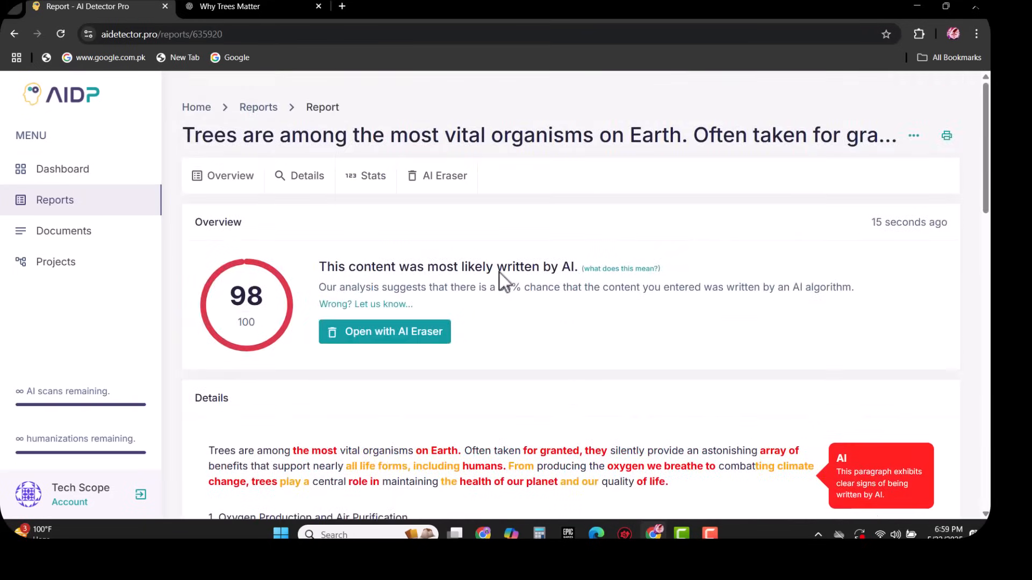
pyautogui.moveTo(374, 355)
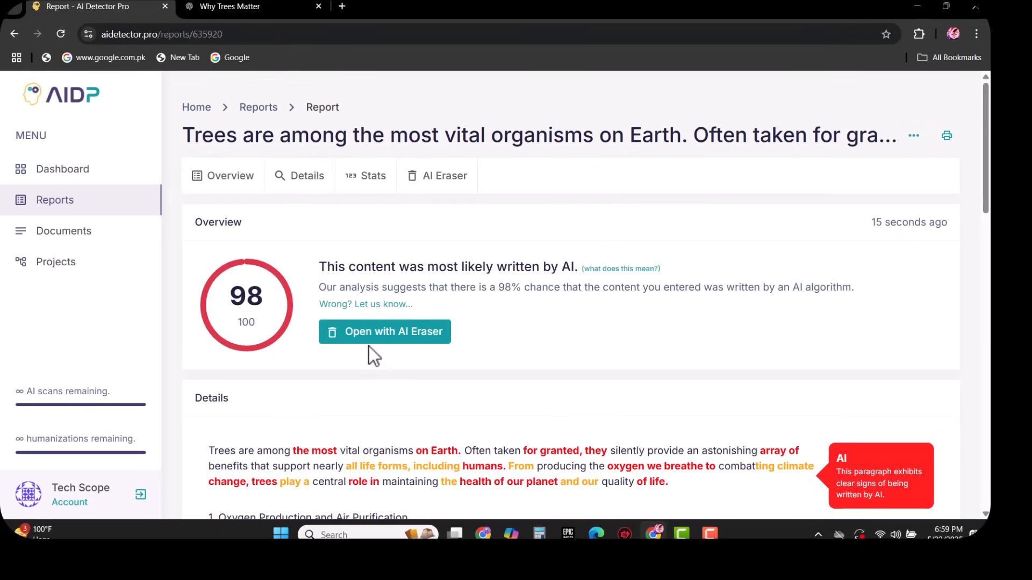
# Open the 98% AI trees report in AI Eraser and scroll to its tools.
pyautogui.click(384, 331)
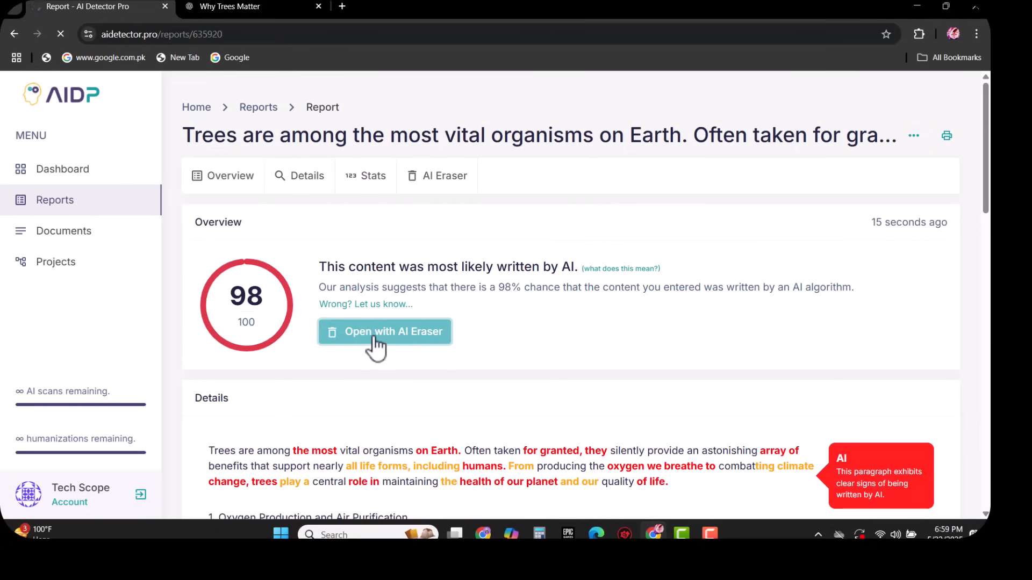
pyautogui.click(384, 331)
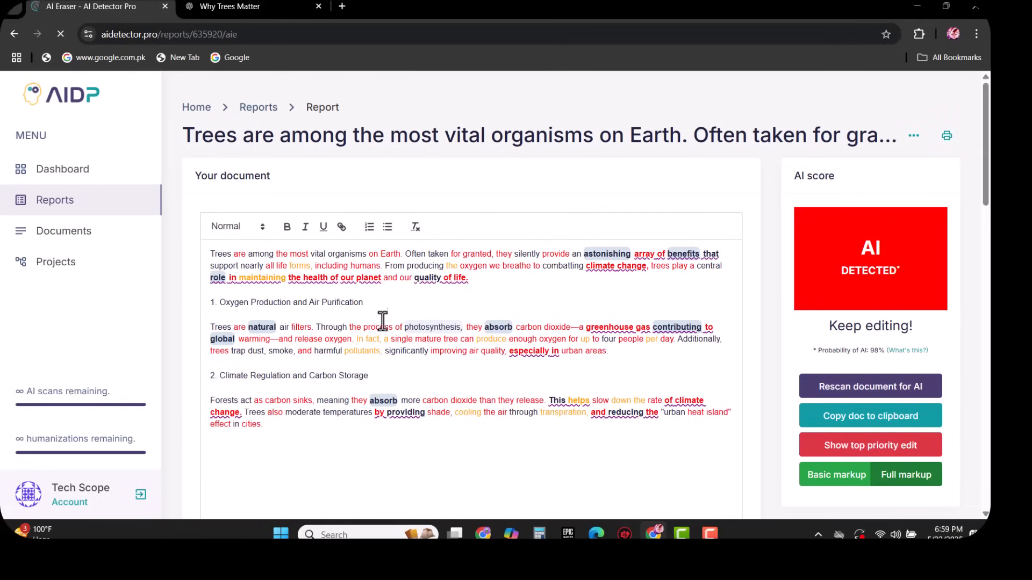
pyautogui.moveTo(293, 273)
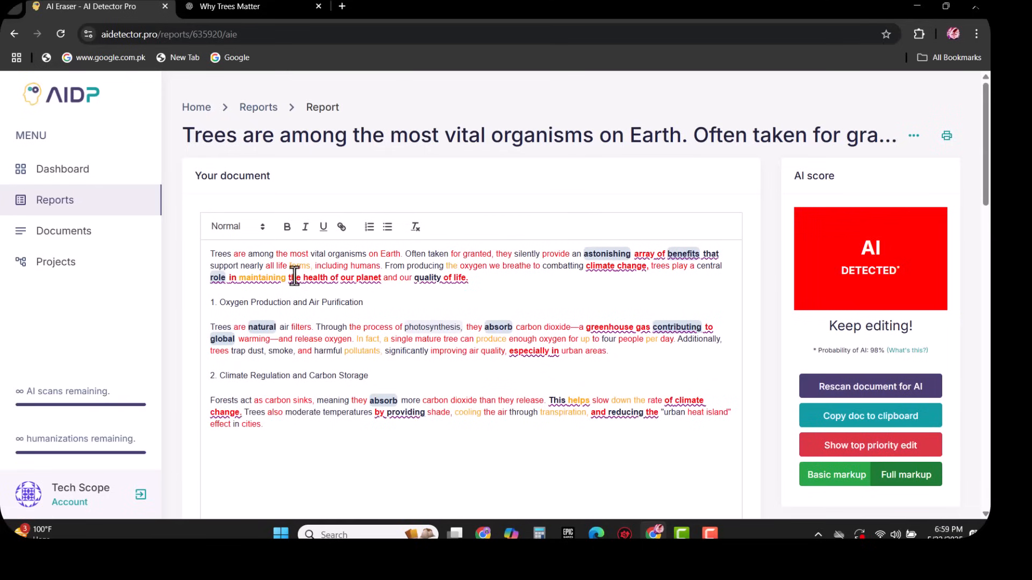
pyautogui.moveTo(859, 257)
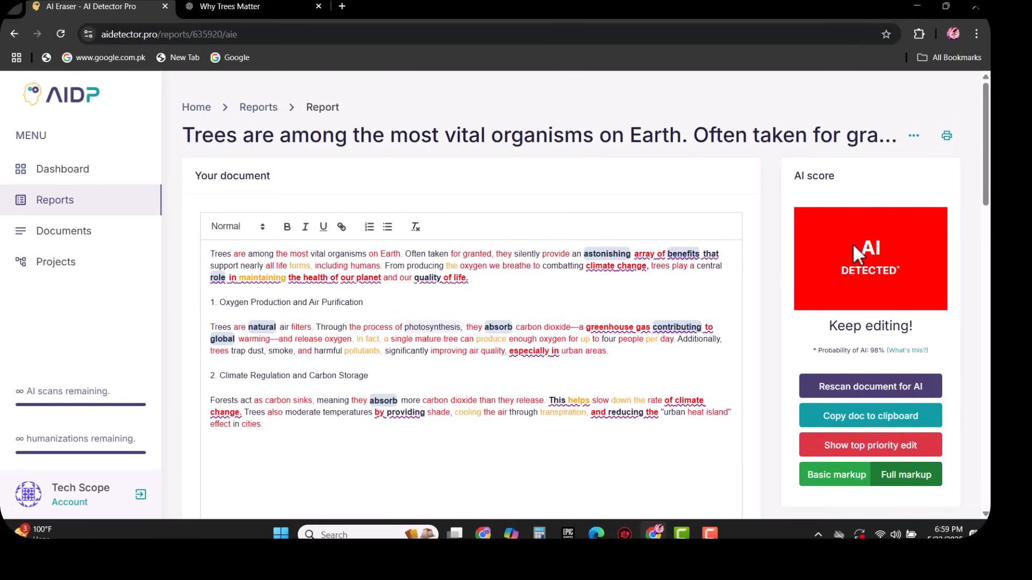
pyautogui.moveTo(908, 290)
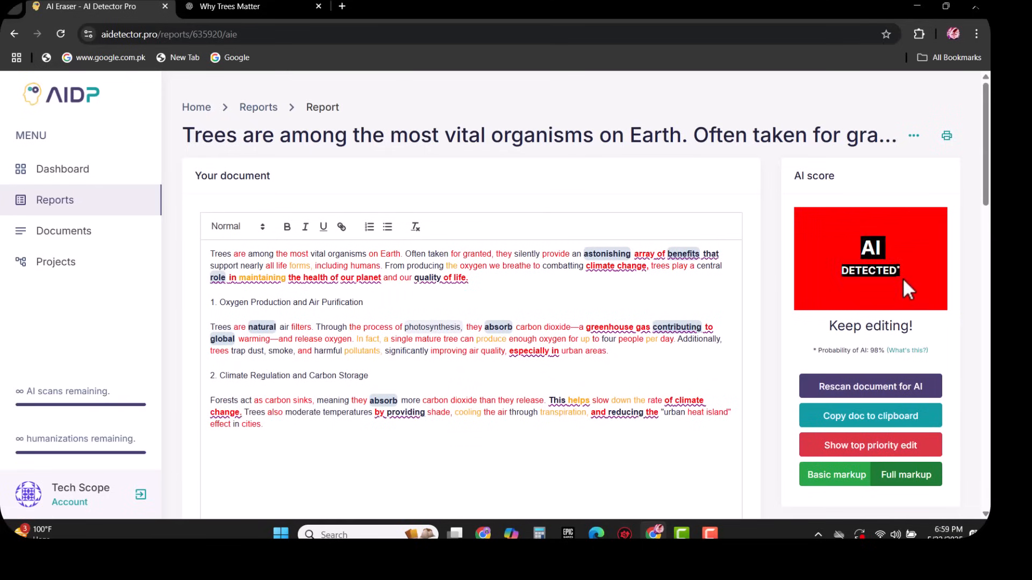
pyautogui.moveTo(869, 302)
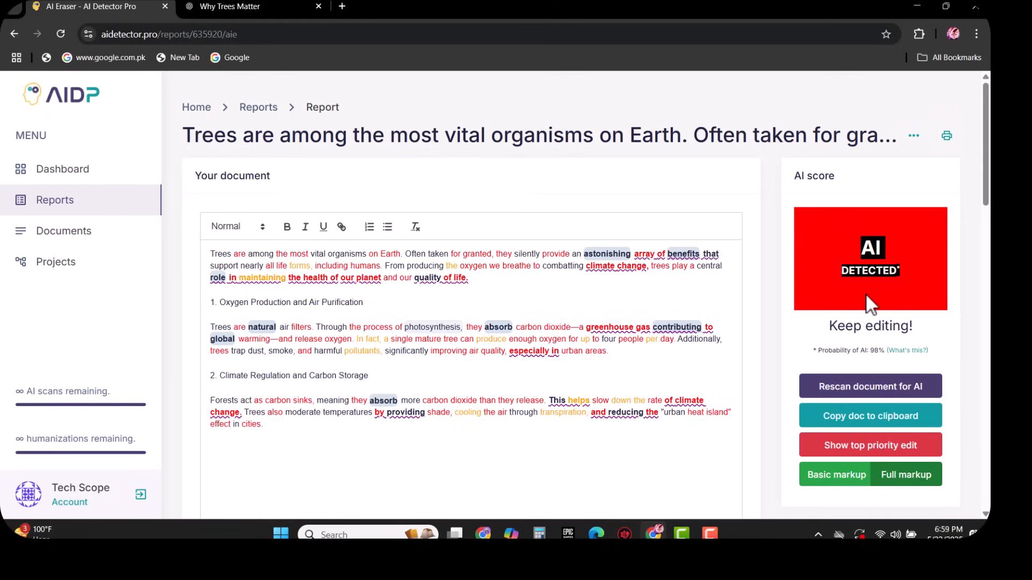
pyautogui.scroll(-3)
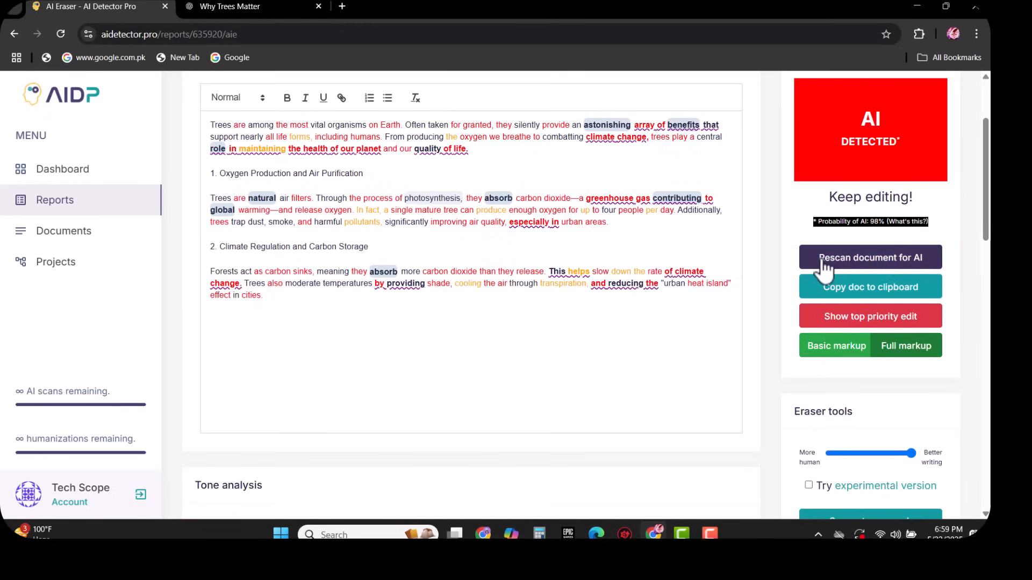
pyautogui.moveTo(816, 269)
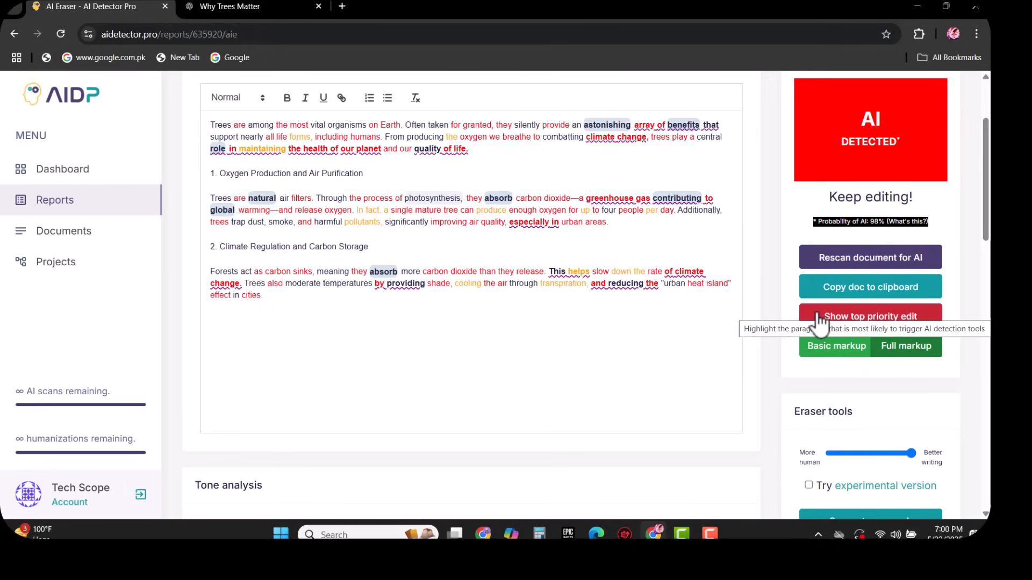
pyautogui.moveTo(836, 345)
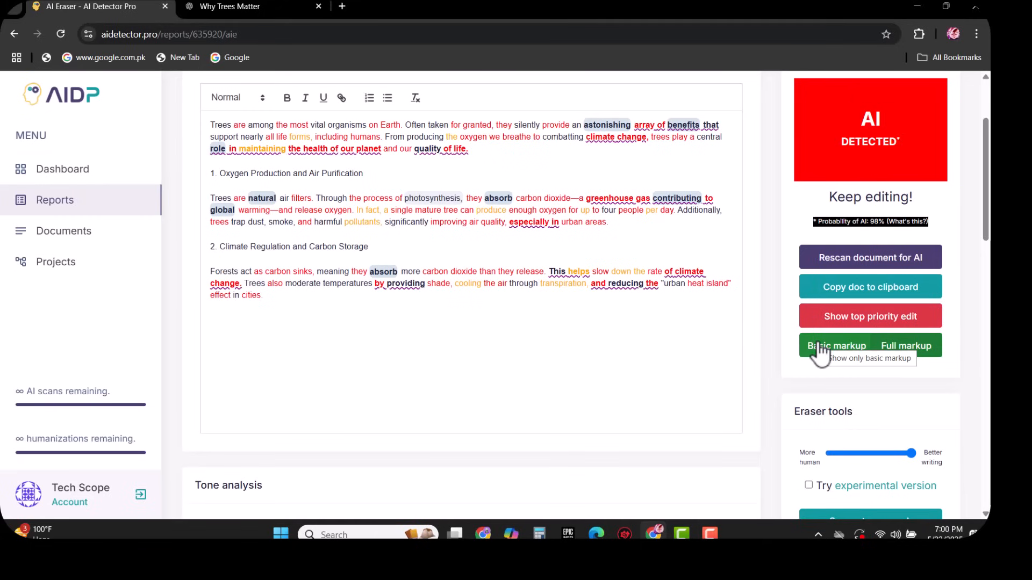
pyautogui.moveTo(905, 346)
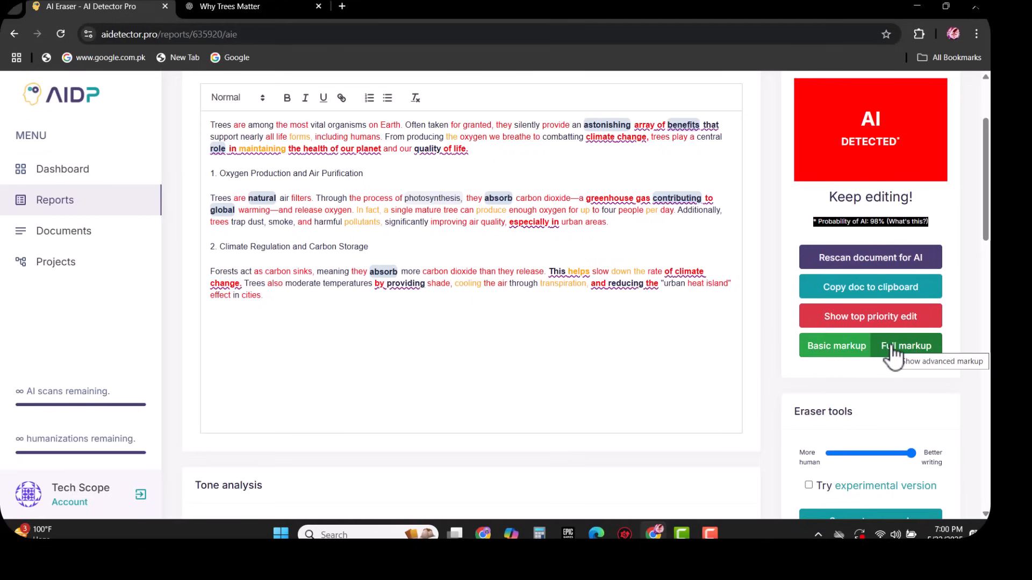
pyautogui.scroll(-3)
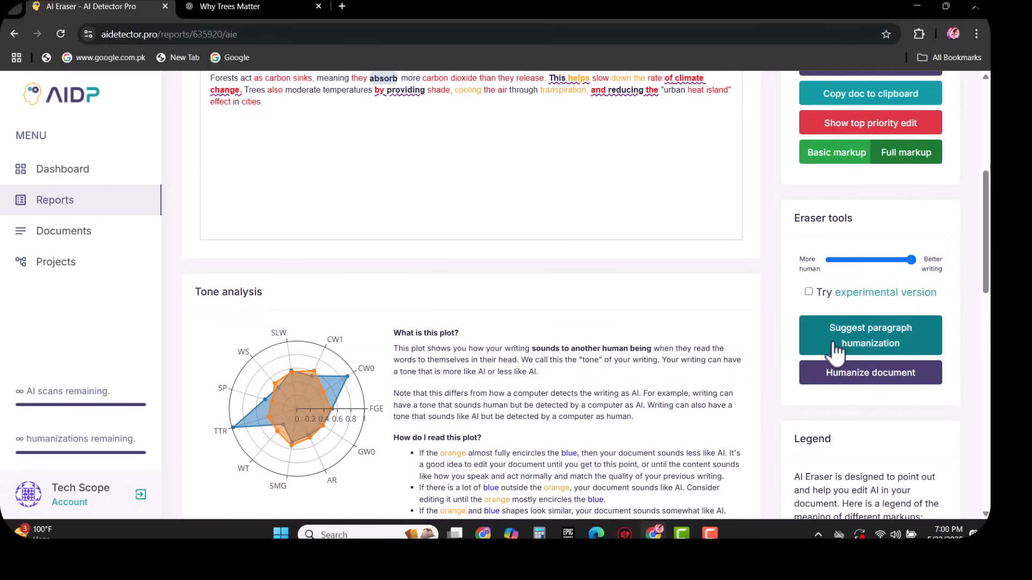
pyautogui.moveTo(836, 343)
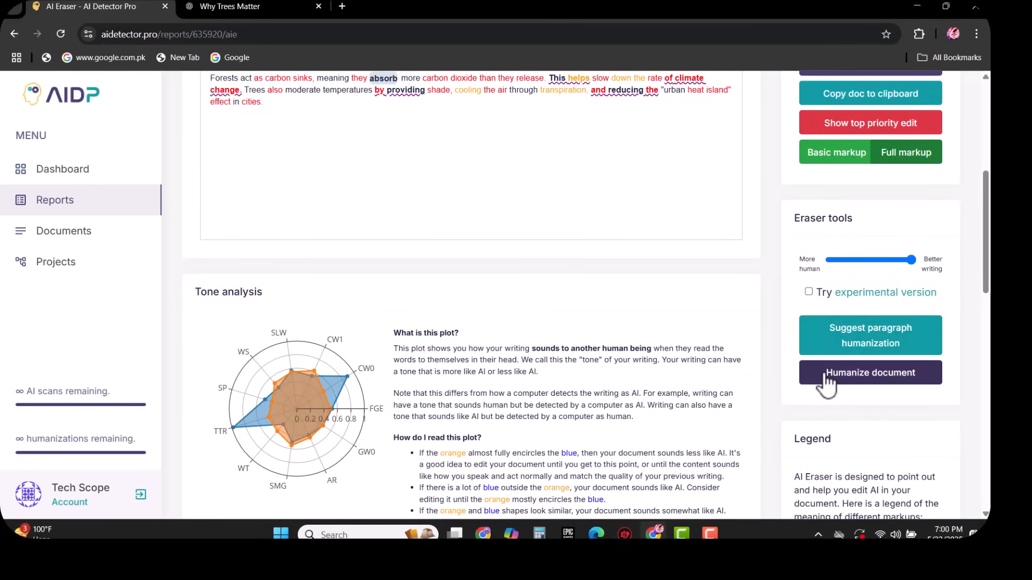
pyautogui.moveTo(849, 385)
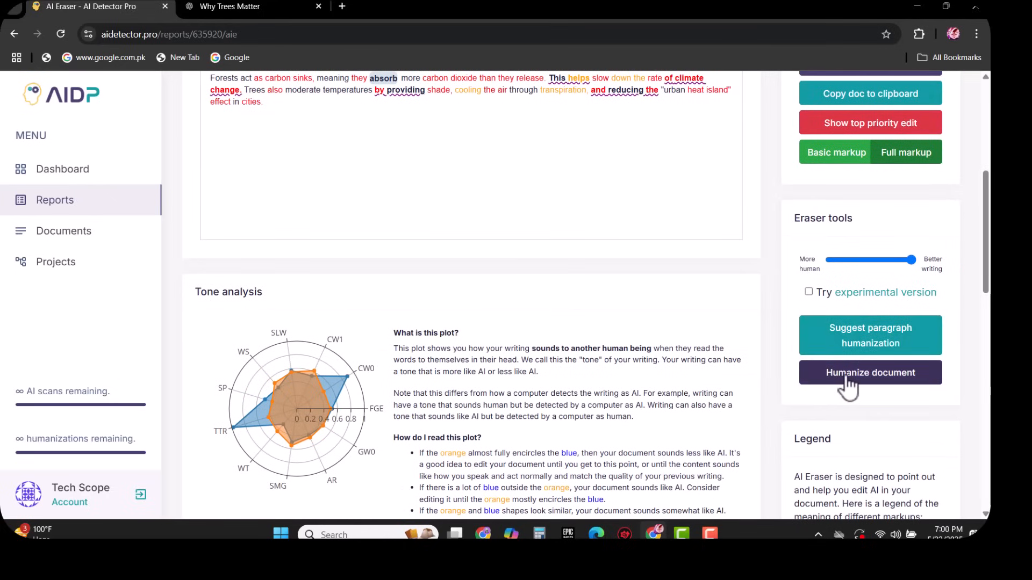
# Humanize the trees article, accept the completion alert, and review the rewrite.
pyautogui.click(869, 373)
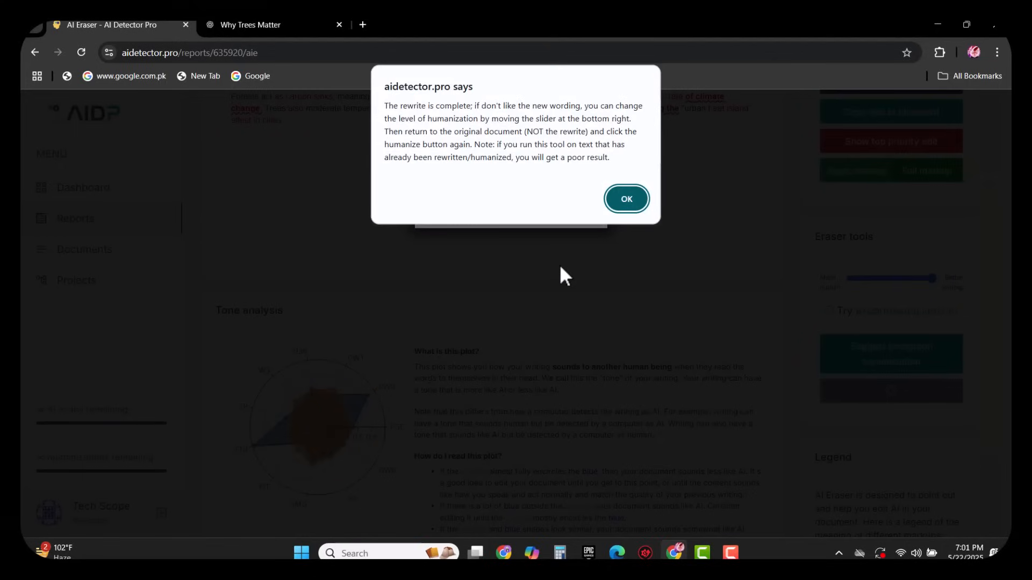
pyautogui.click(625, 199)
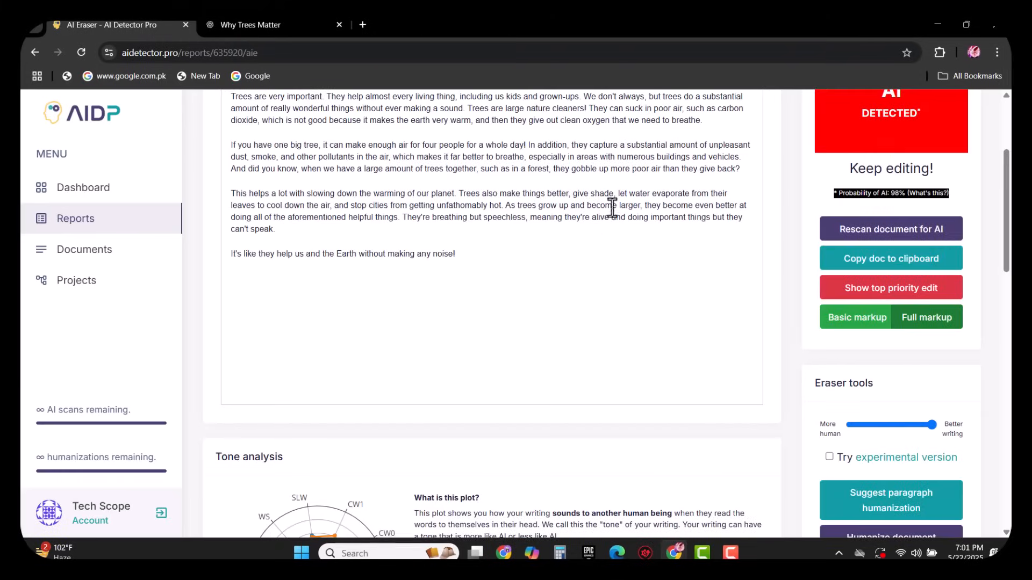
pyautogui.scroll(3)
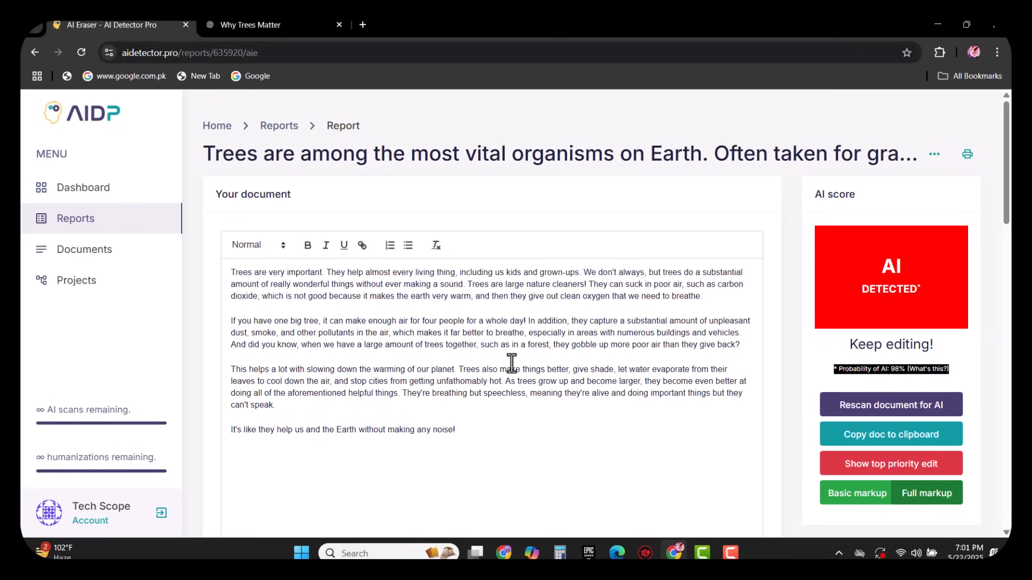
pyautogui.moveTo(458, 358)
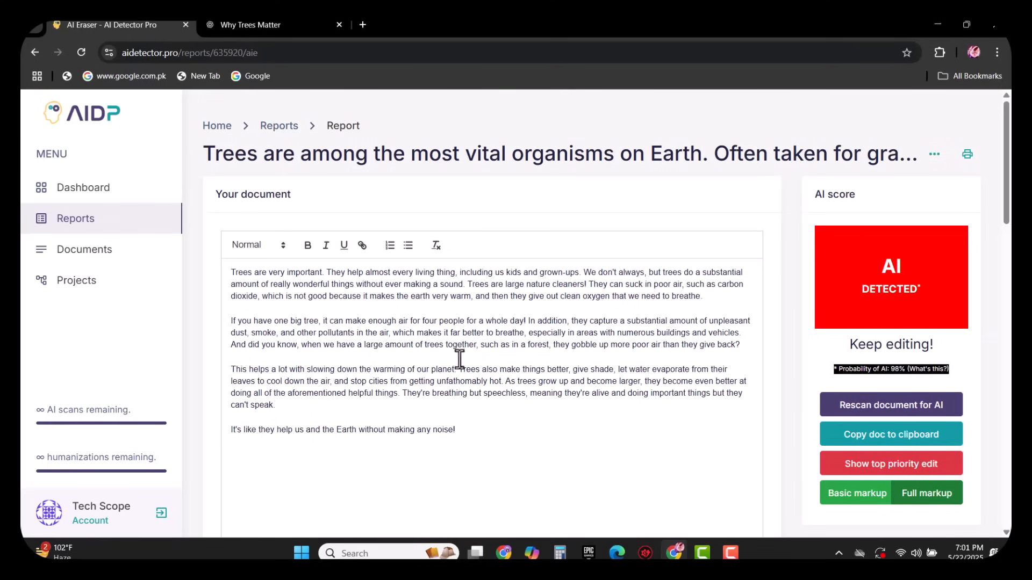
pyautogui.scroll(-3)
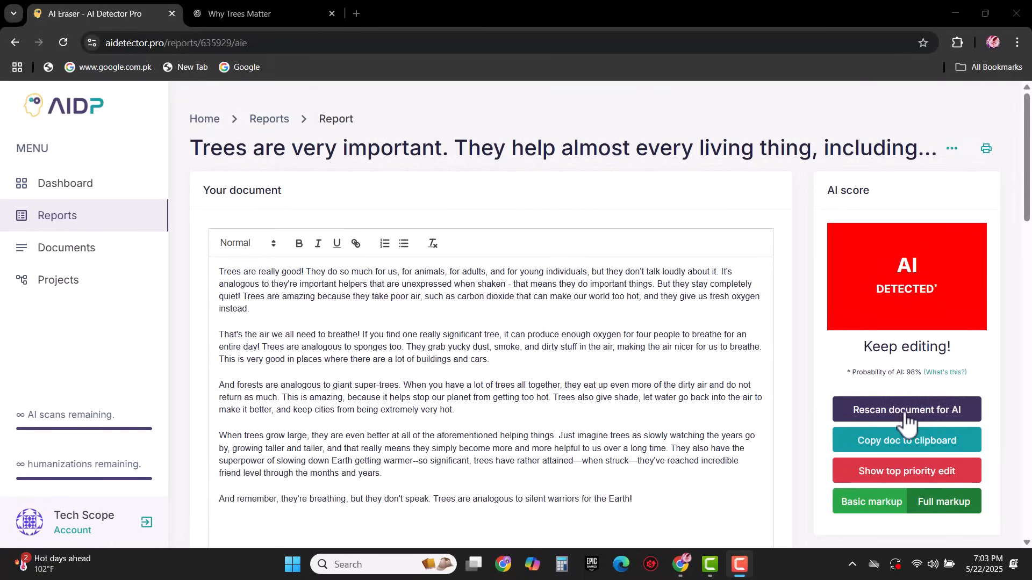
# Rescan the rewritten trees article, getting Human Detected at 2% AI.
pyautogui.click(907, 408)
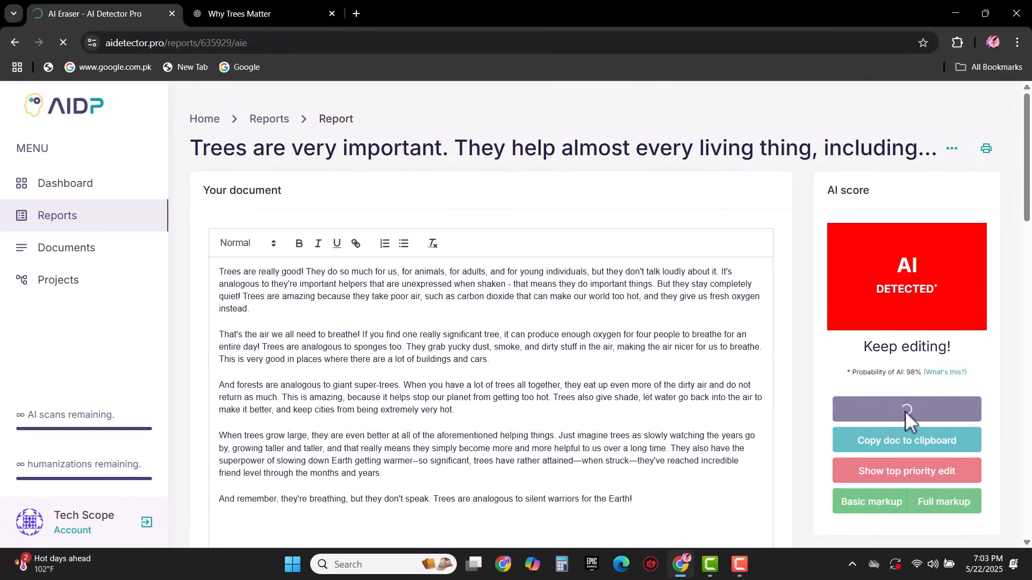
pyautogui.click(906, 409)
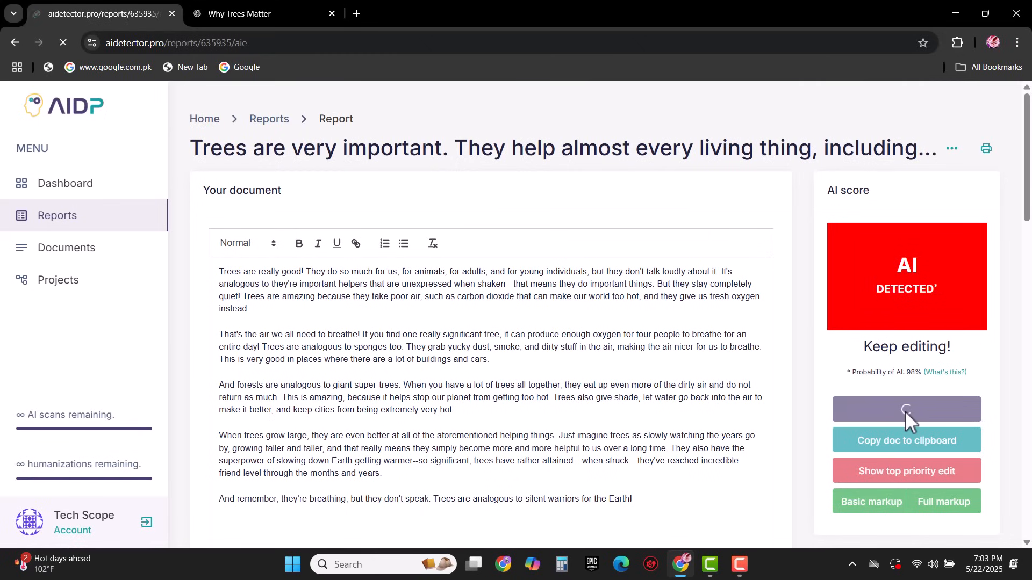
pyautogui.click(905, 408)
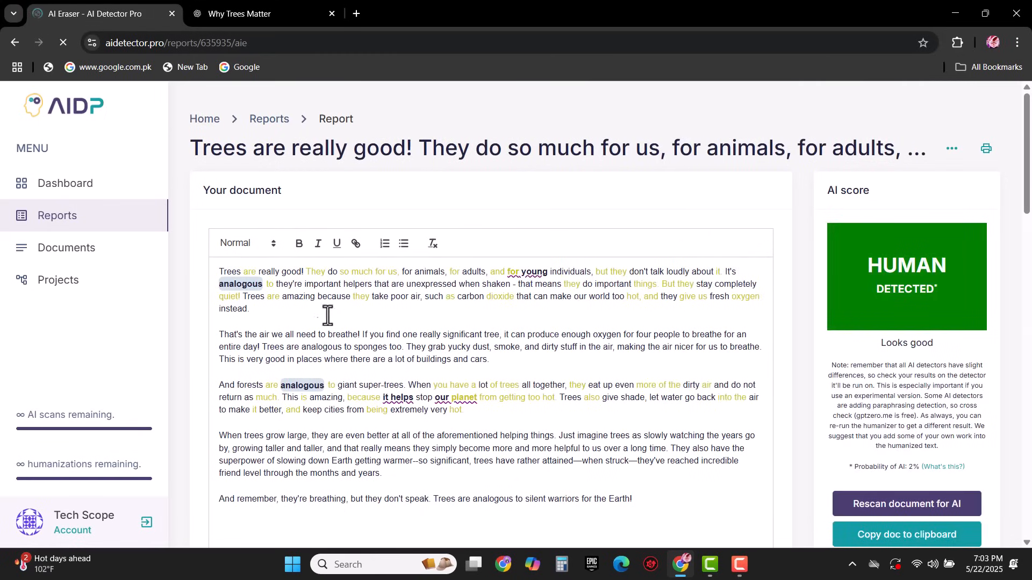
pyautogui.moveTo(555, 305)
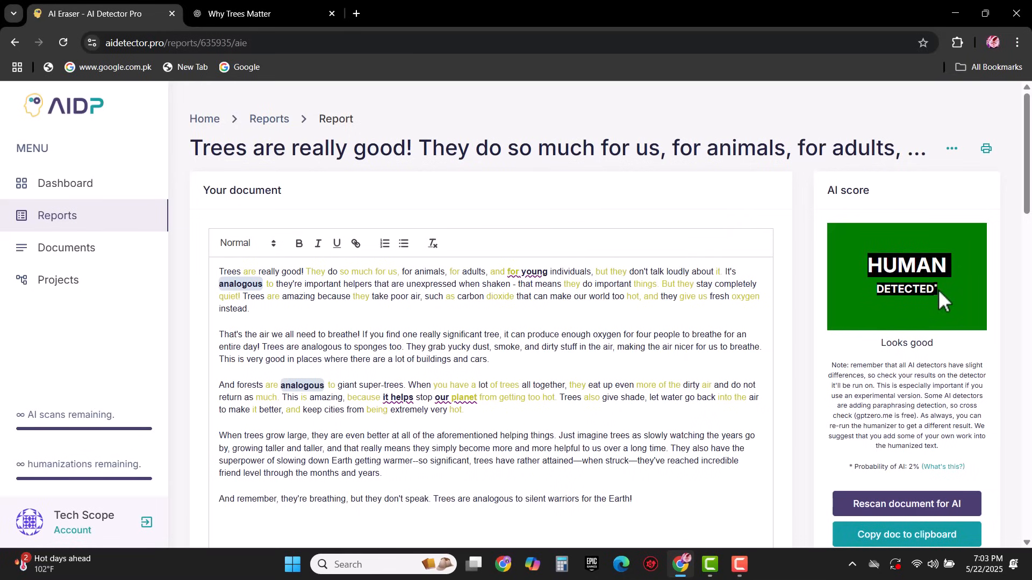
pyautogui.moveTo(898, 269)
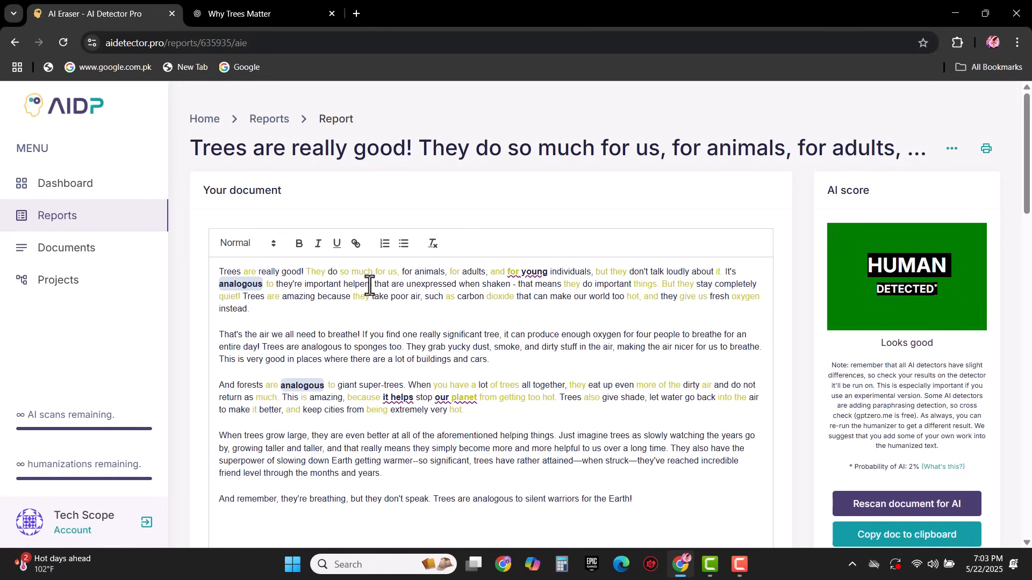
# Open the Dashboard showing the Human-rated rewrite beside two AI-flagged reports.
pyautogui.click(64, 183)
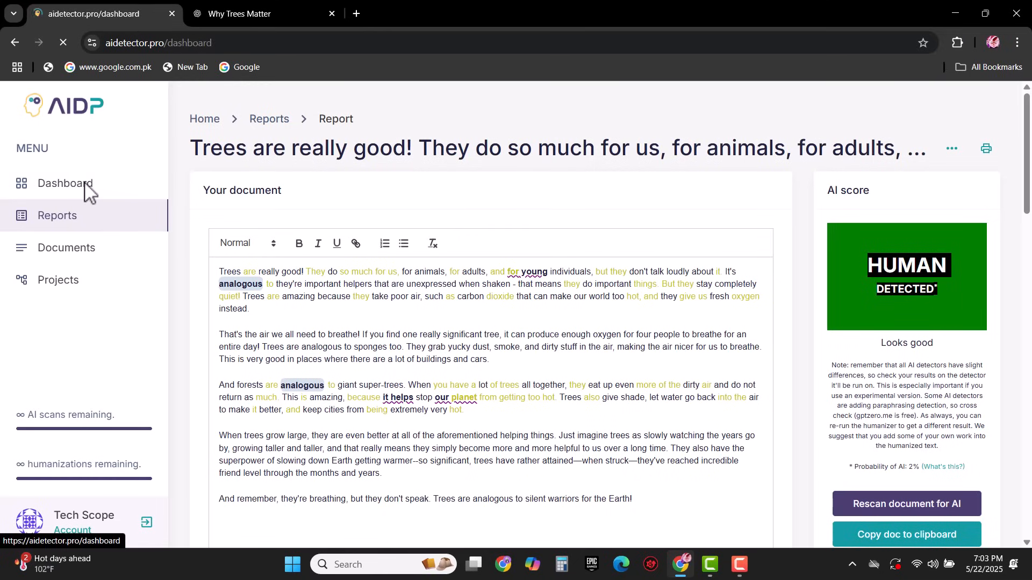
pyautogui.click(65, 182)
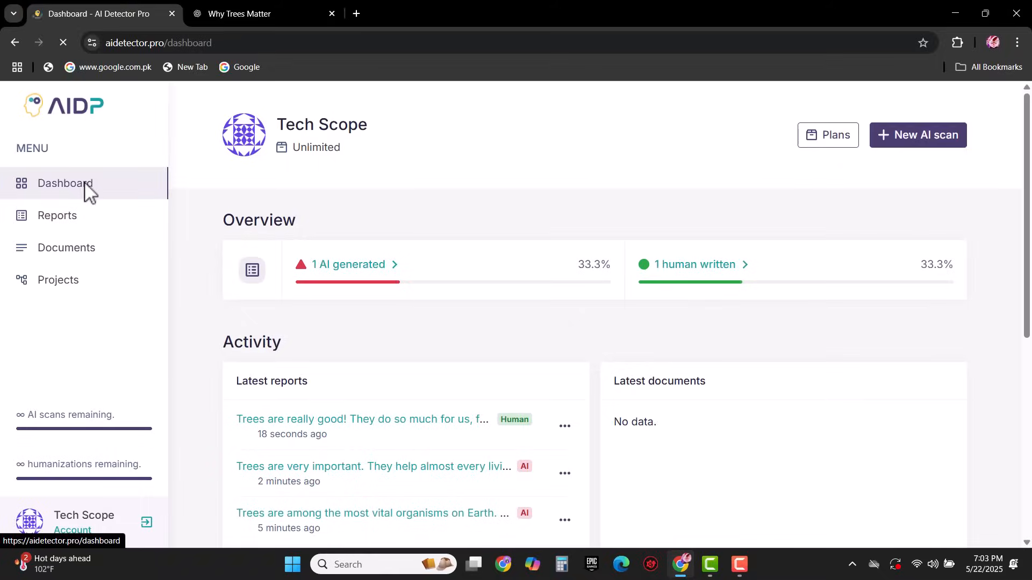